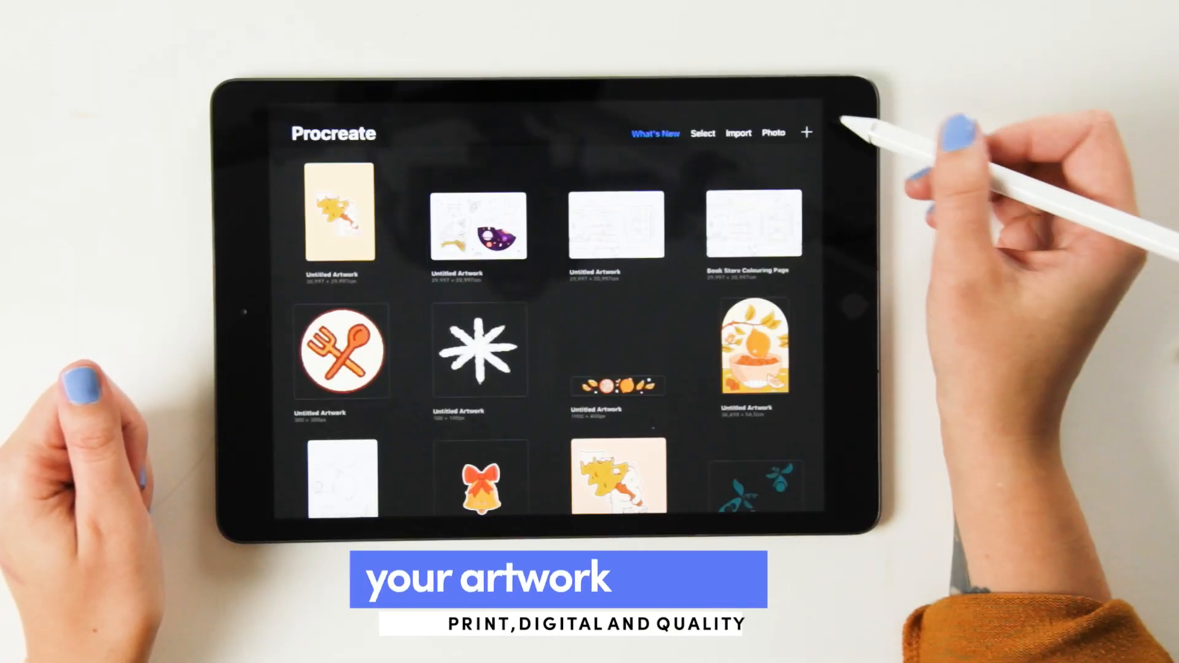
Start a new canvas from the Gallery, return, and reopen the new-canvas size options
left_click(806, 133)
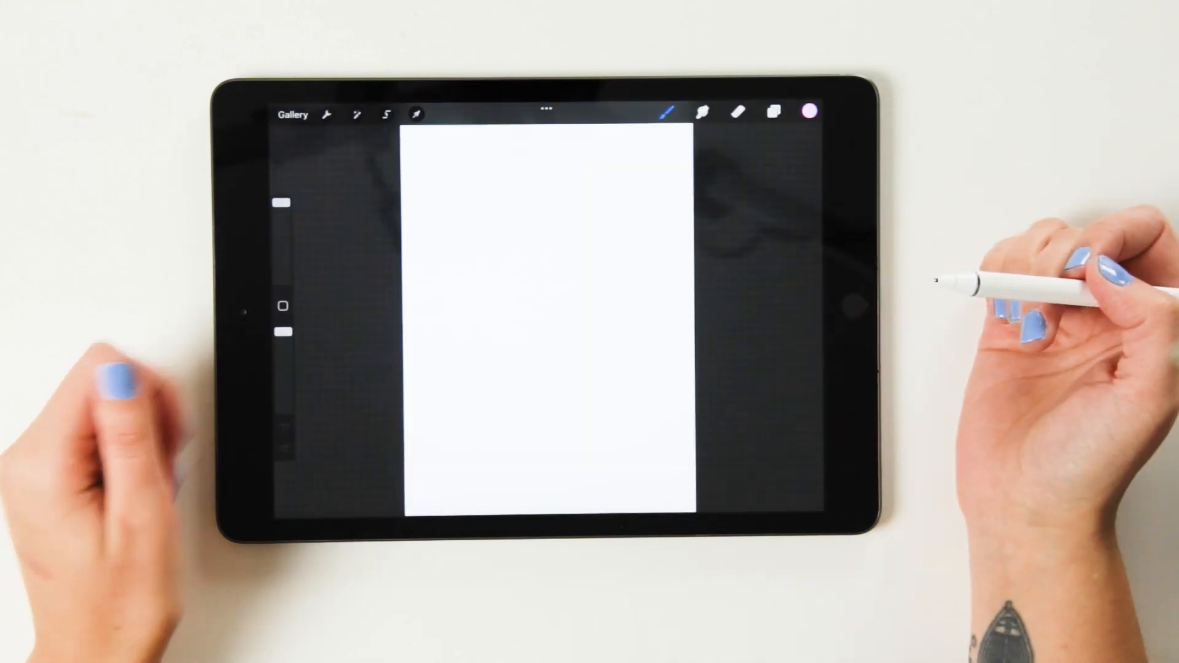
left_click(292, 113)
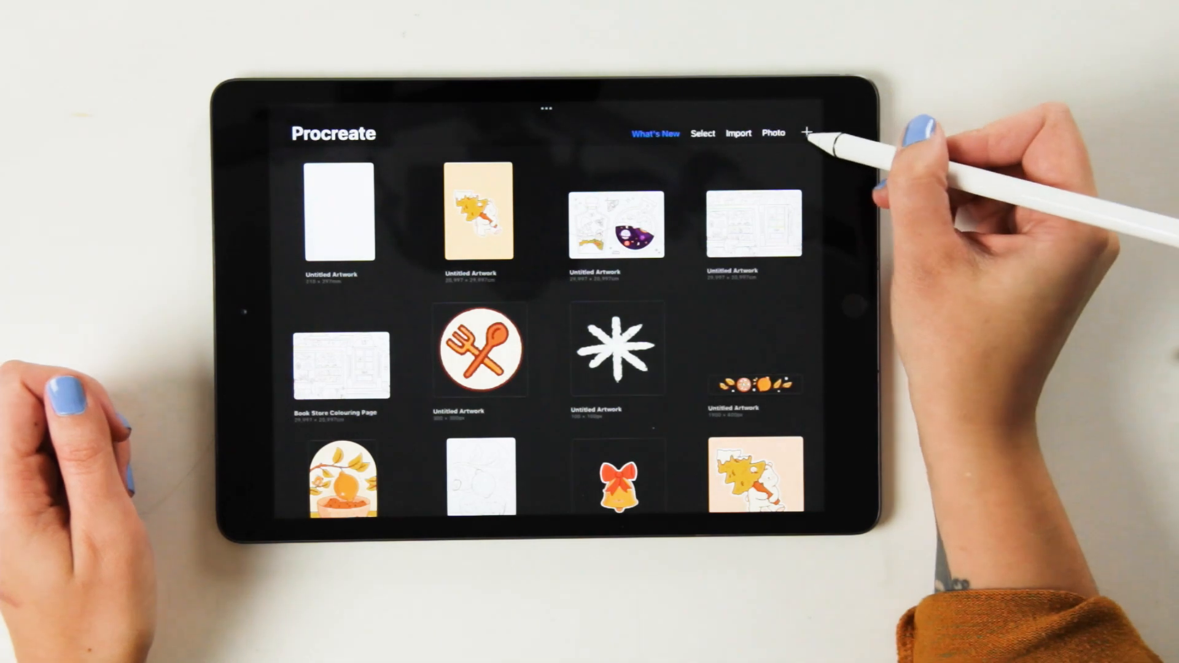
left_click(807, 132)
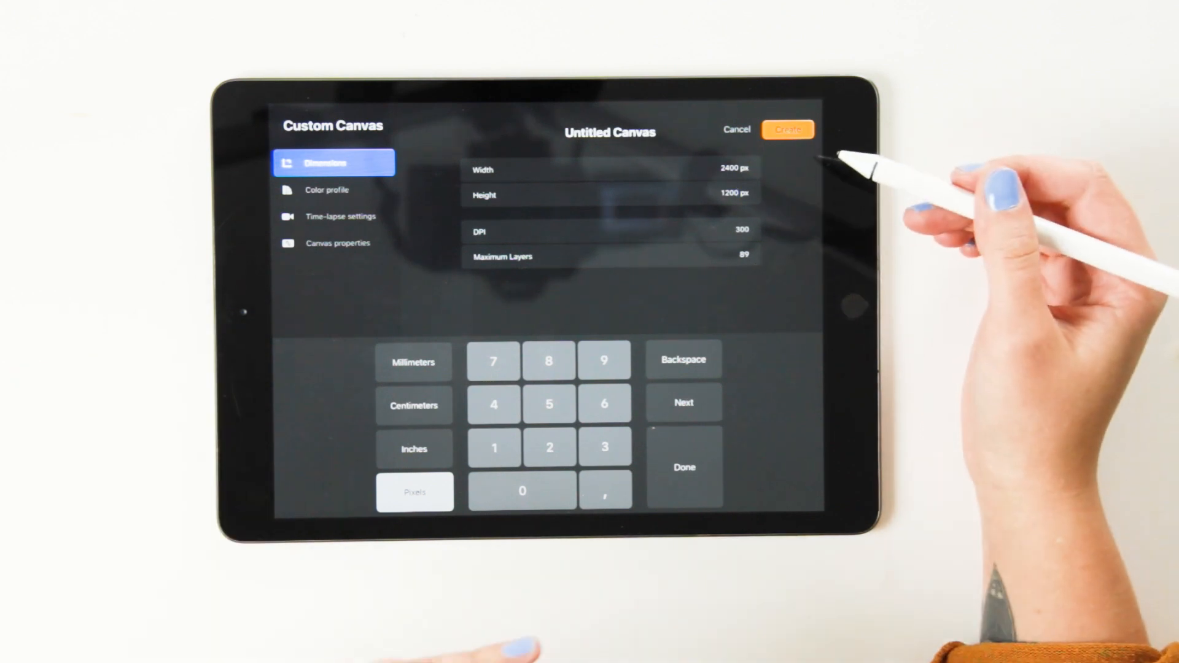
mouse_move(790, 263)
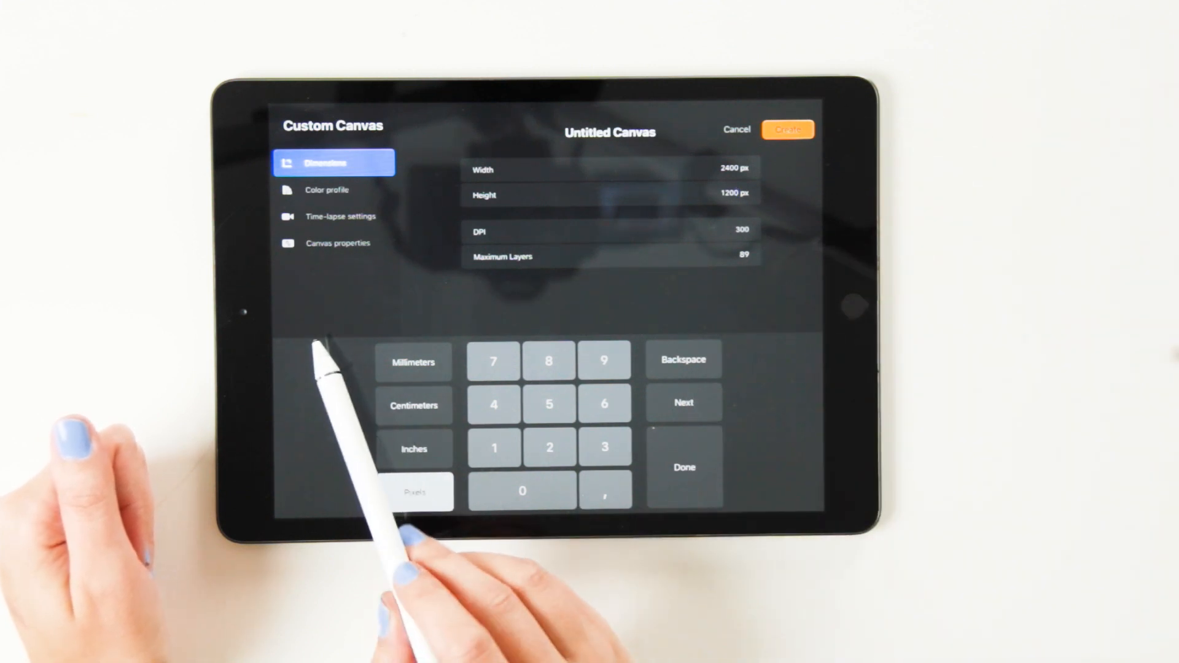
Review the canvas colour profiles, comparing the CMYK list with the RGB list
left_click(327, 189)
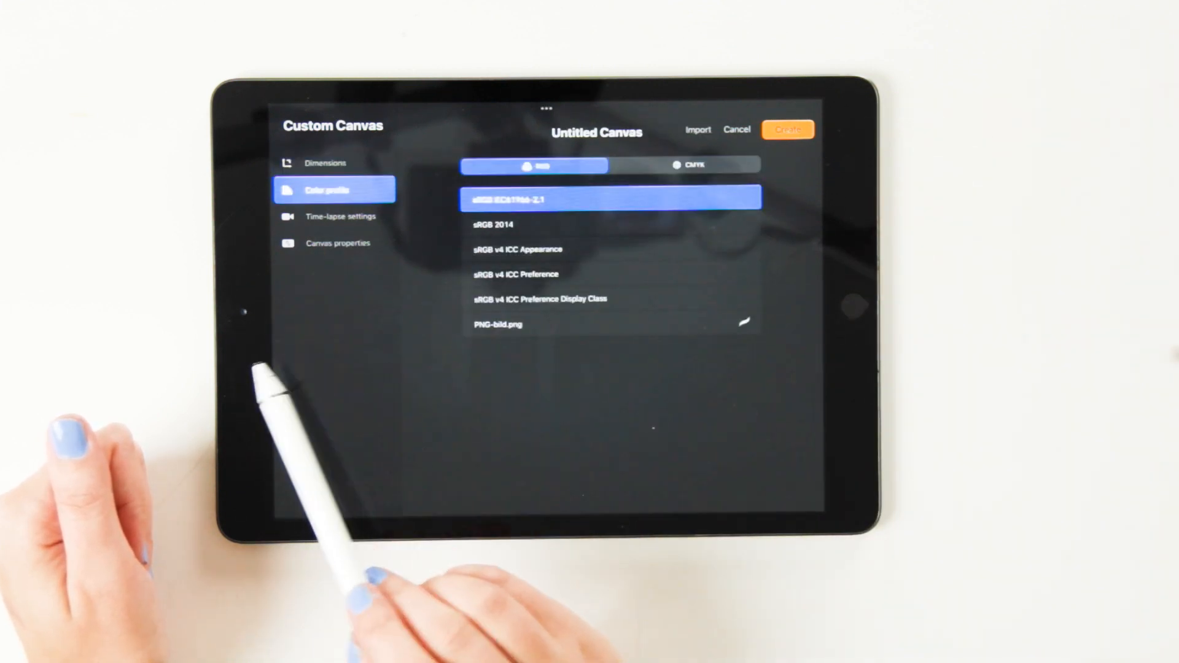
left_click(686, 165)
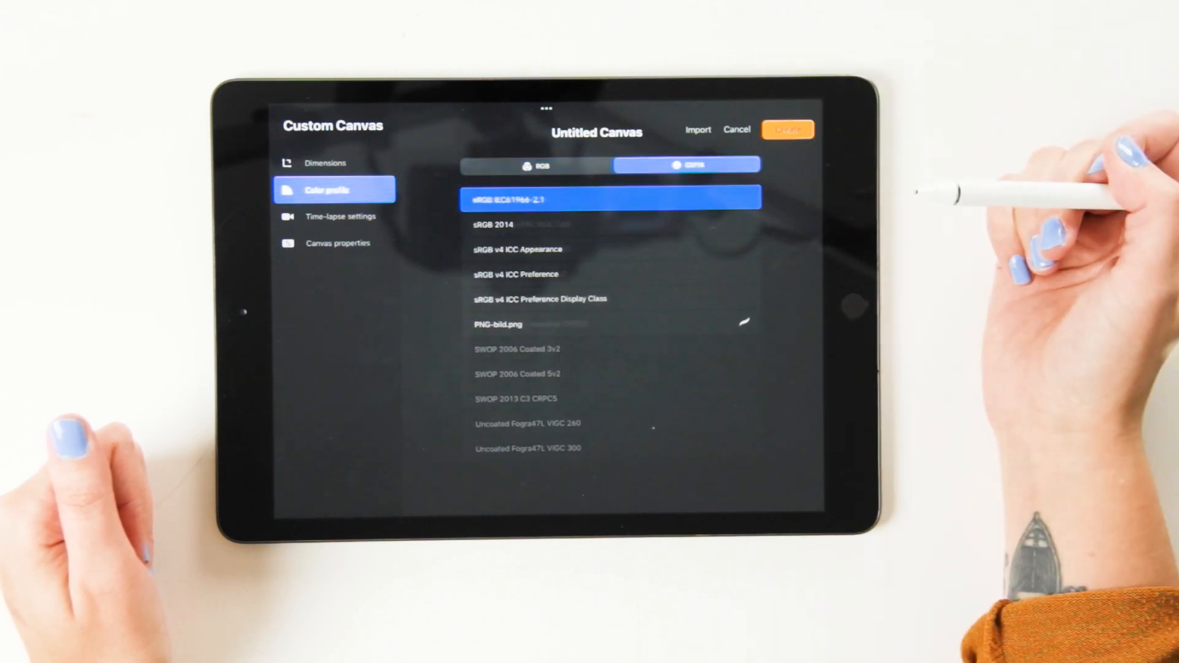
left_click(686, 164)
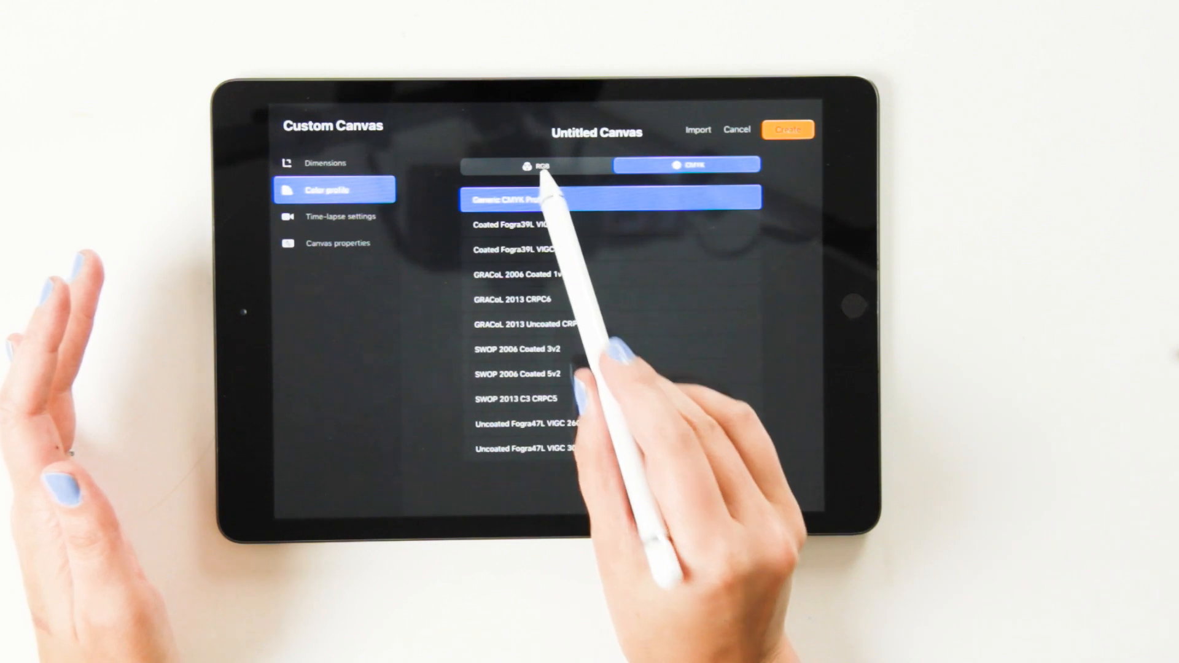
left_click(534, 165)
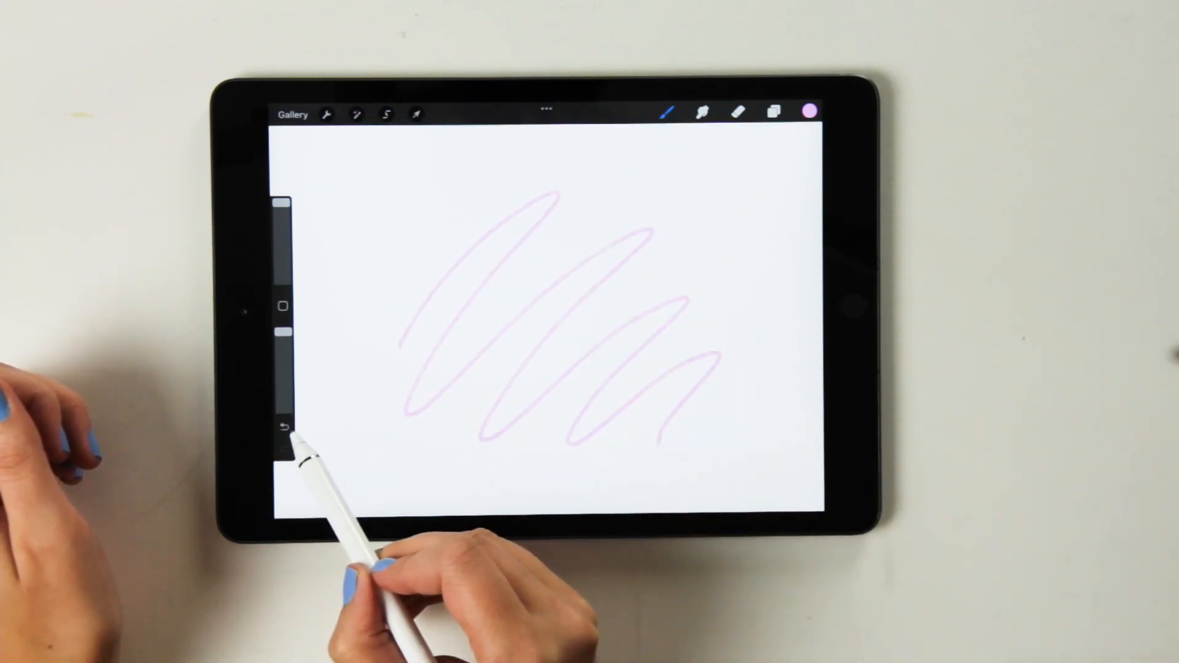
Undo the test scribble so the new wide canvas is blank again
left_click(283, 426)
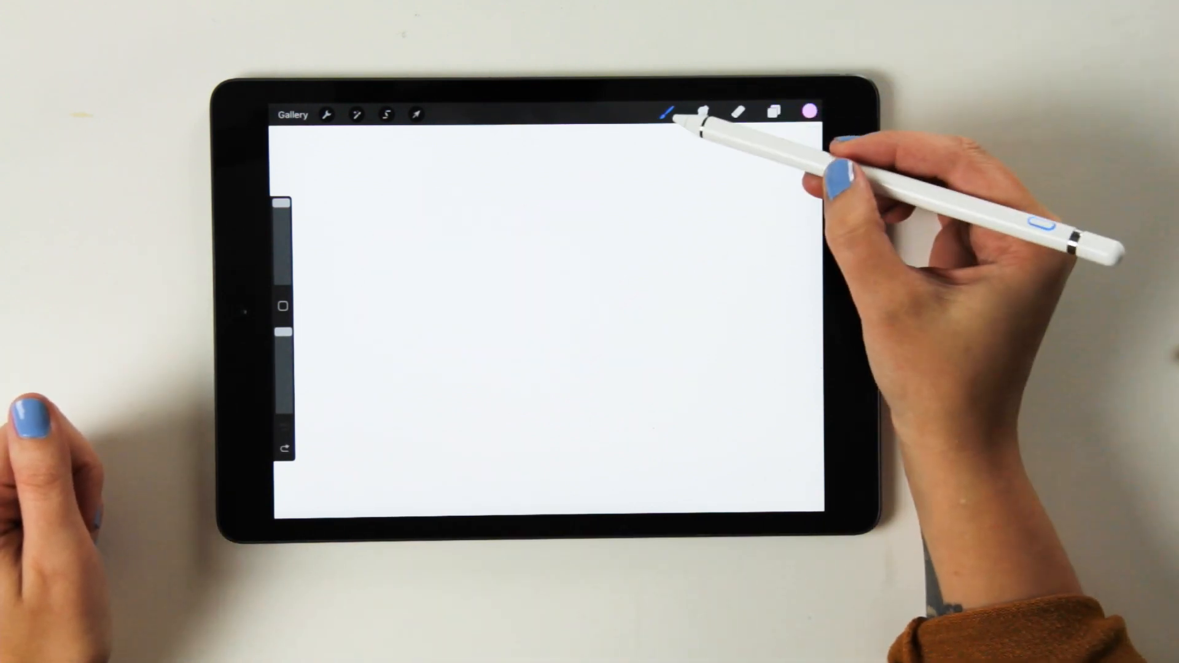
Browse the Brush Library and select the 6B Pencil for a test stroke
left_click(668, 113)
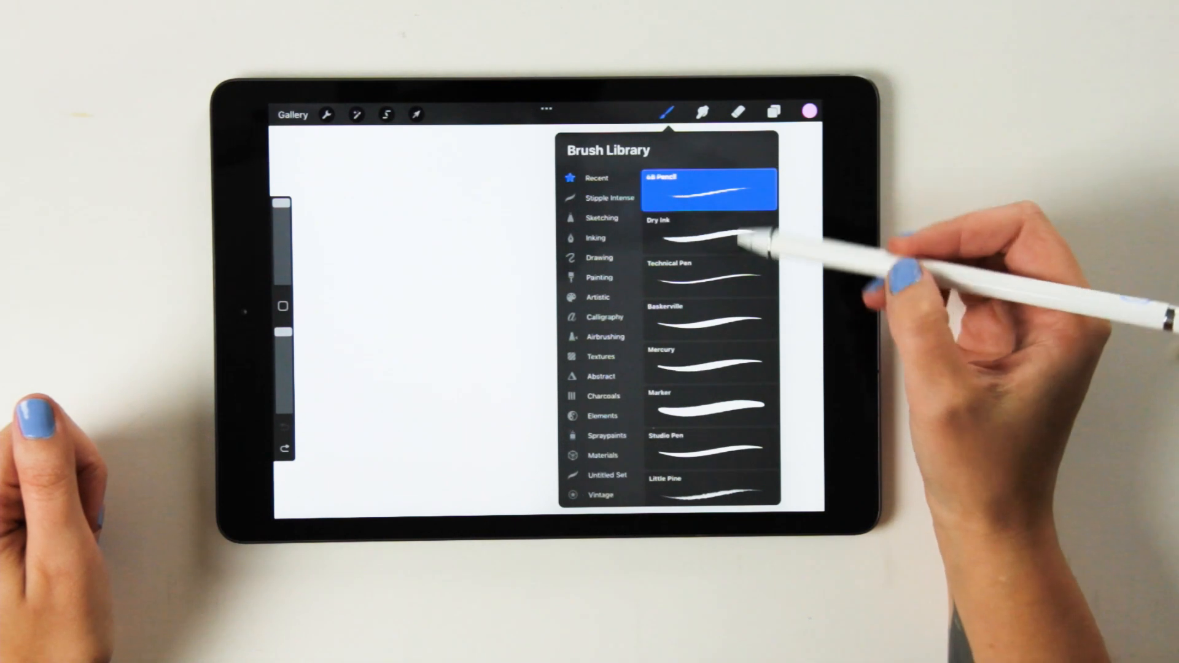
scroll("down", 3)
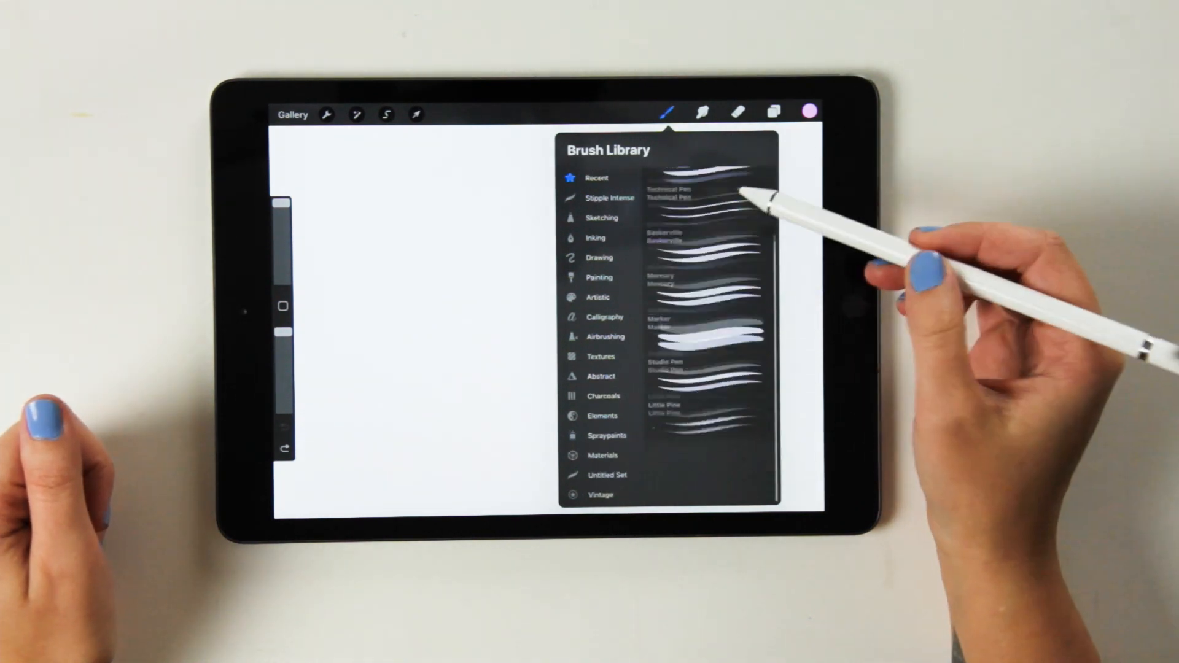
scroll("down", 3)
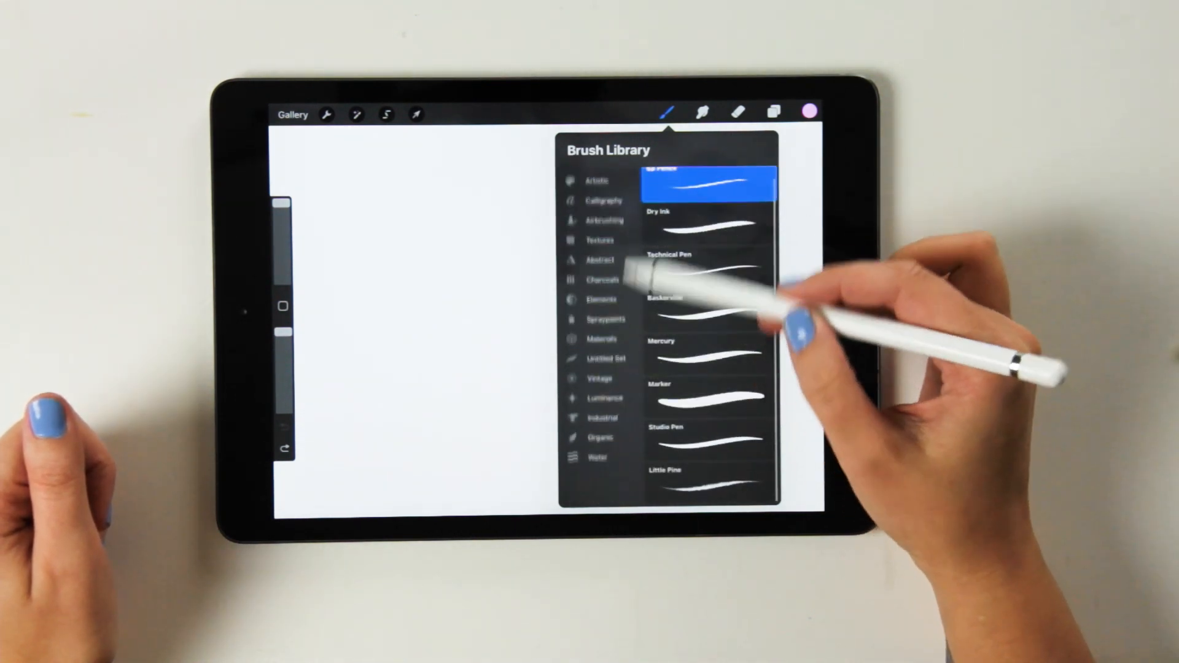
scroll("down", 3)
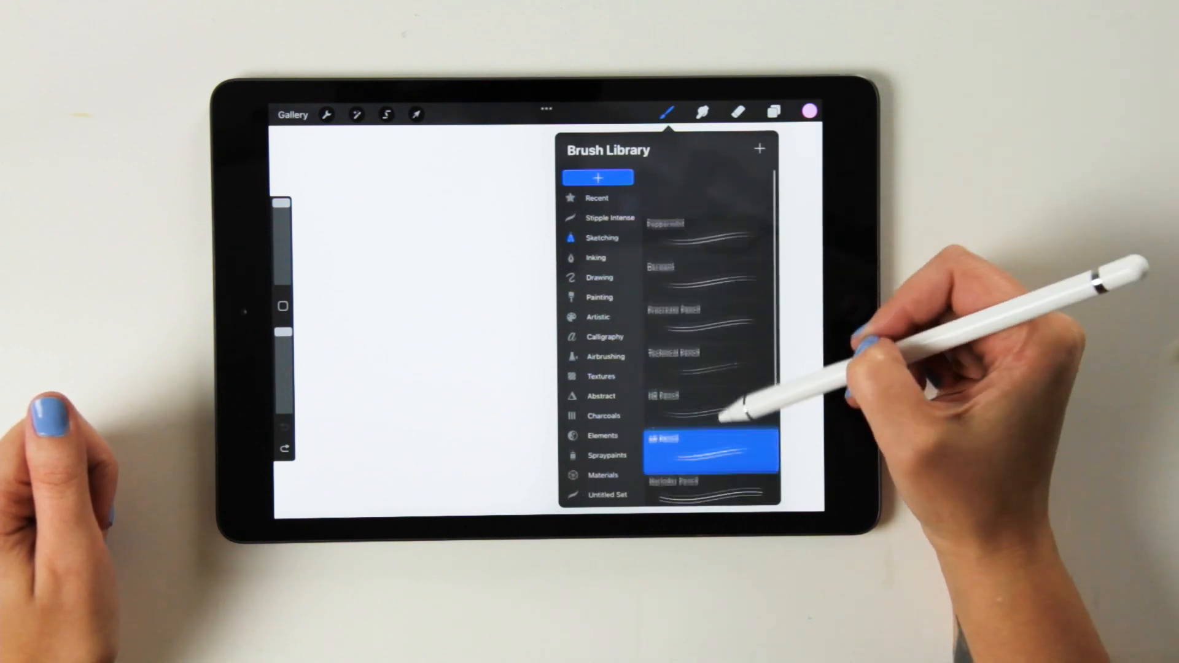
scroll("down", 3)
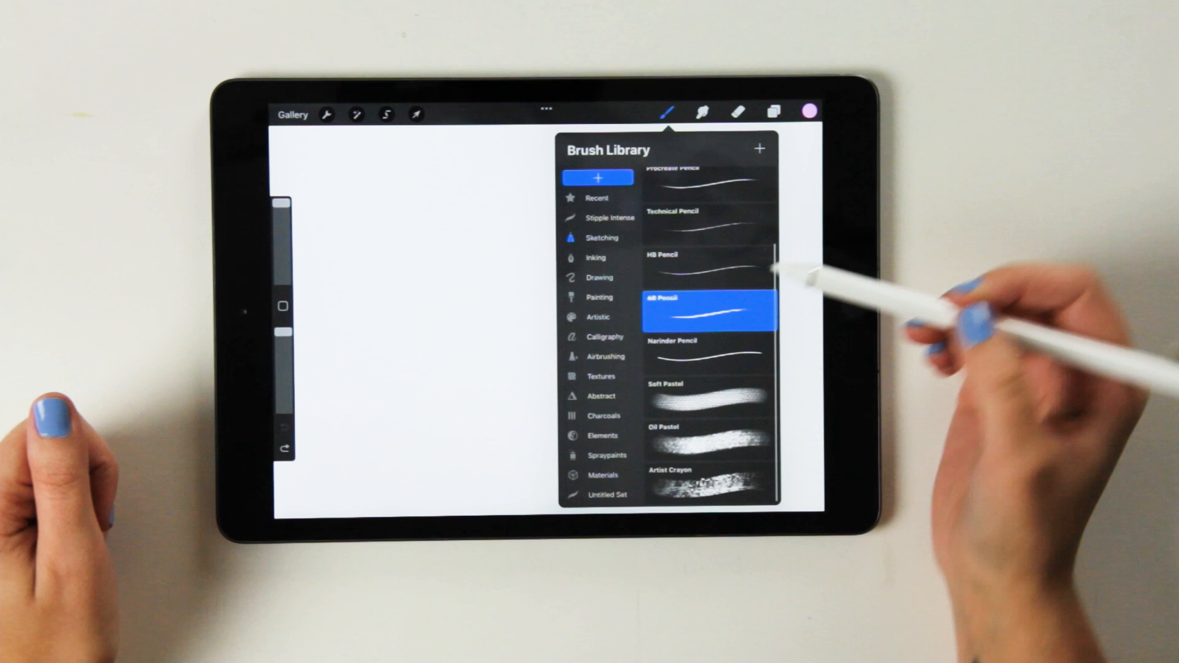
left_click(602, 474)
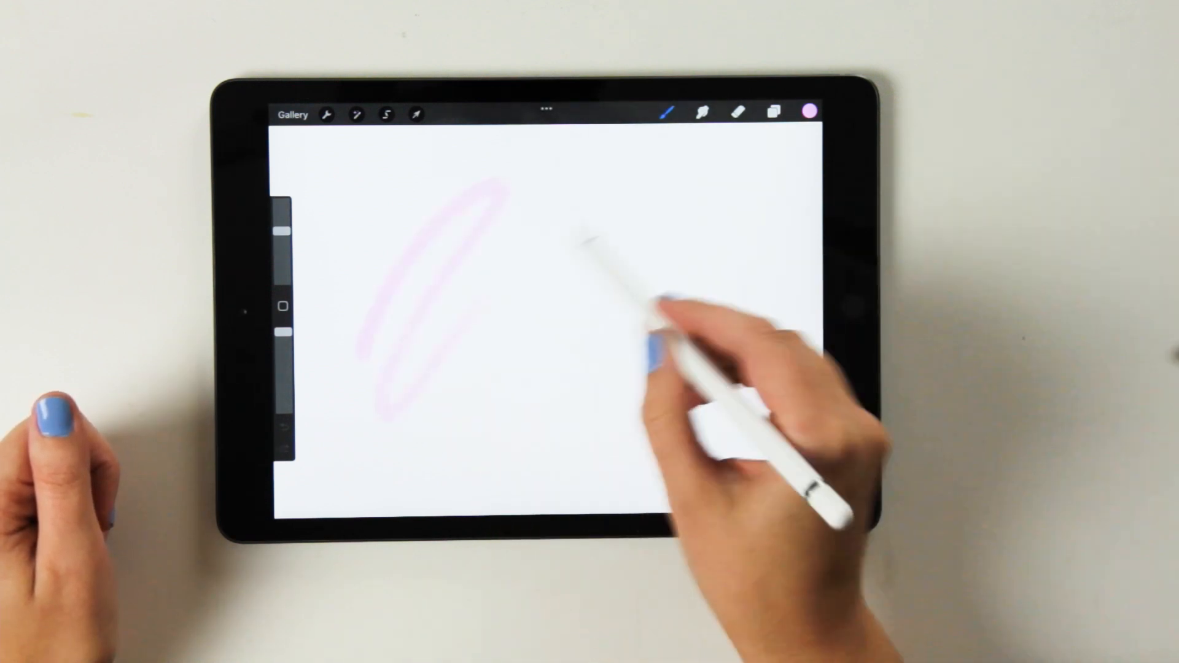
left_click(667, 111)
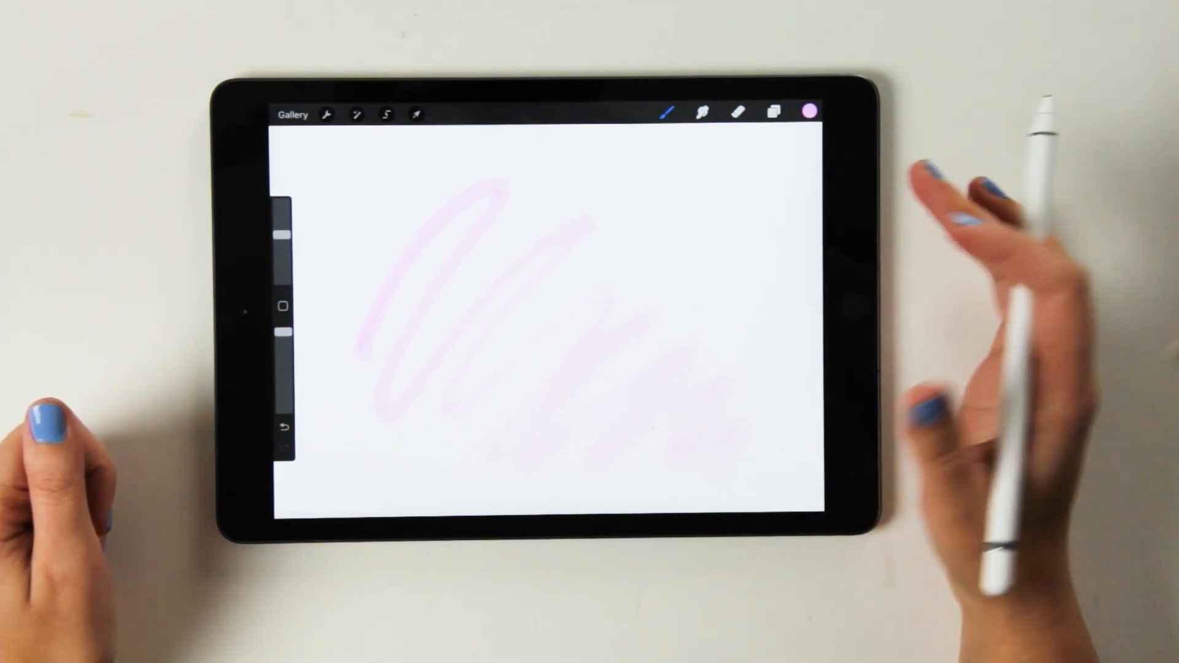
Pick a different brush from the library, test it, then clear the scribble
left_click(666, 112)
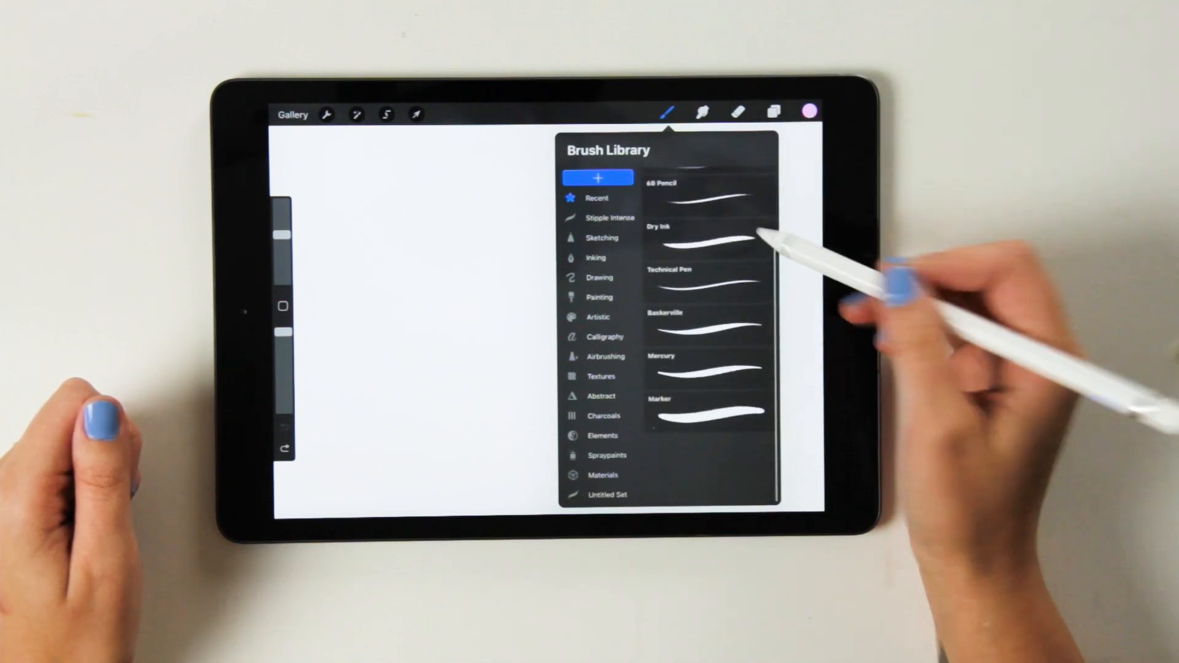
scroll("down", 3)
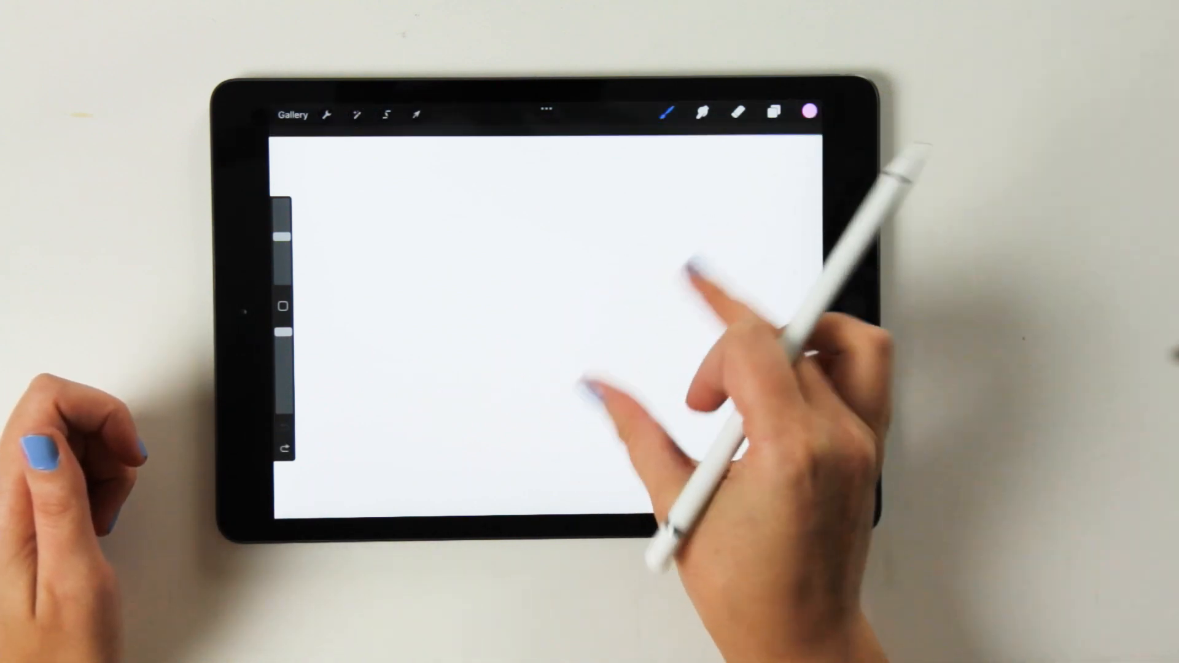
left_click(667, 113)
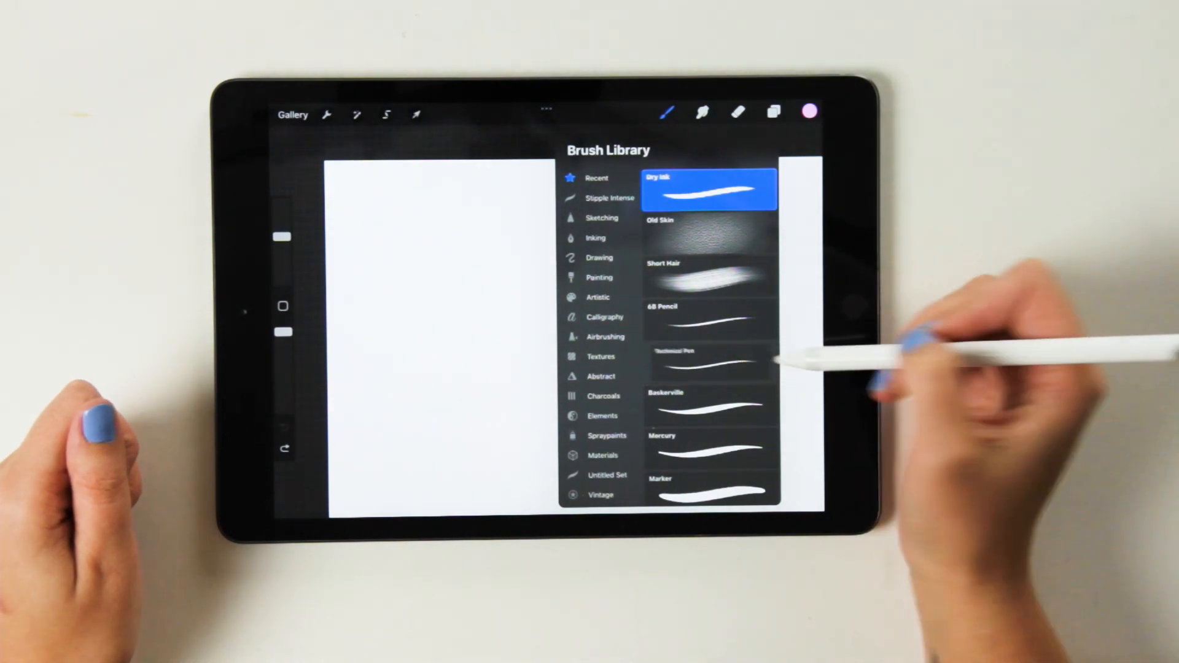
left_click(707, 365)
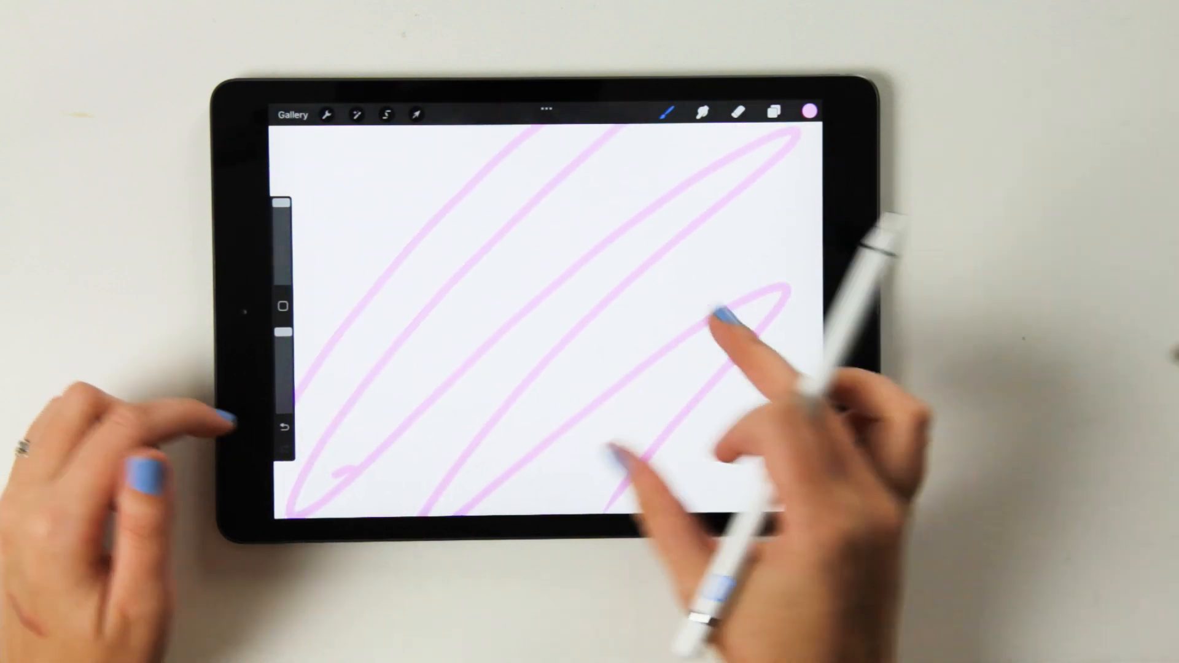
left_click(284, 429)
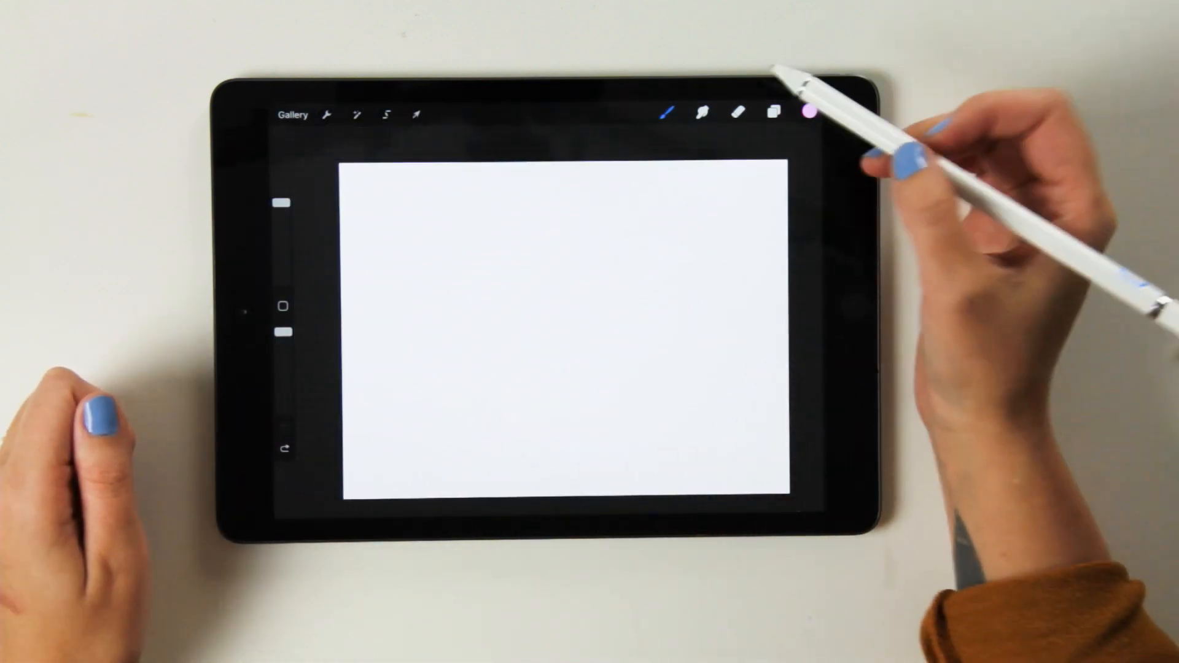
In Brush Studio Stroke path, raise Spacing until strokes dot, then bring it back down
left_click(668, 113)
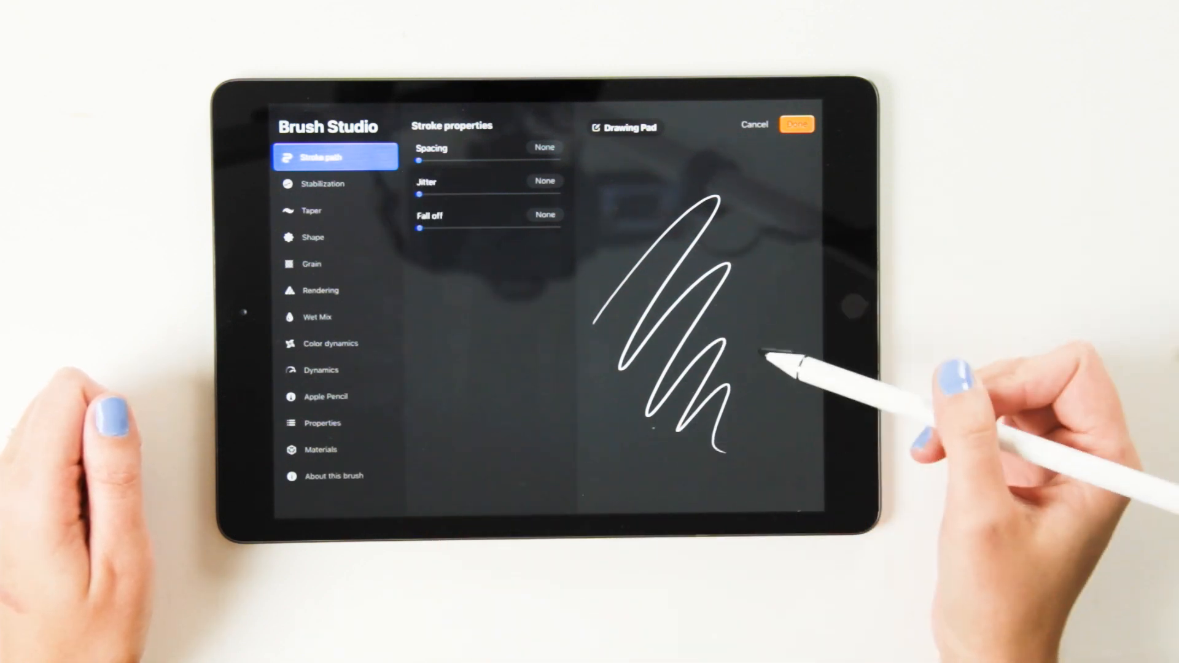
left_click_drag(418, 159, 432, 159)
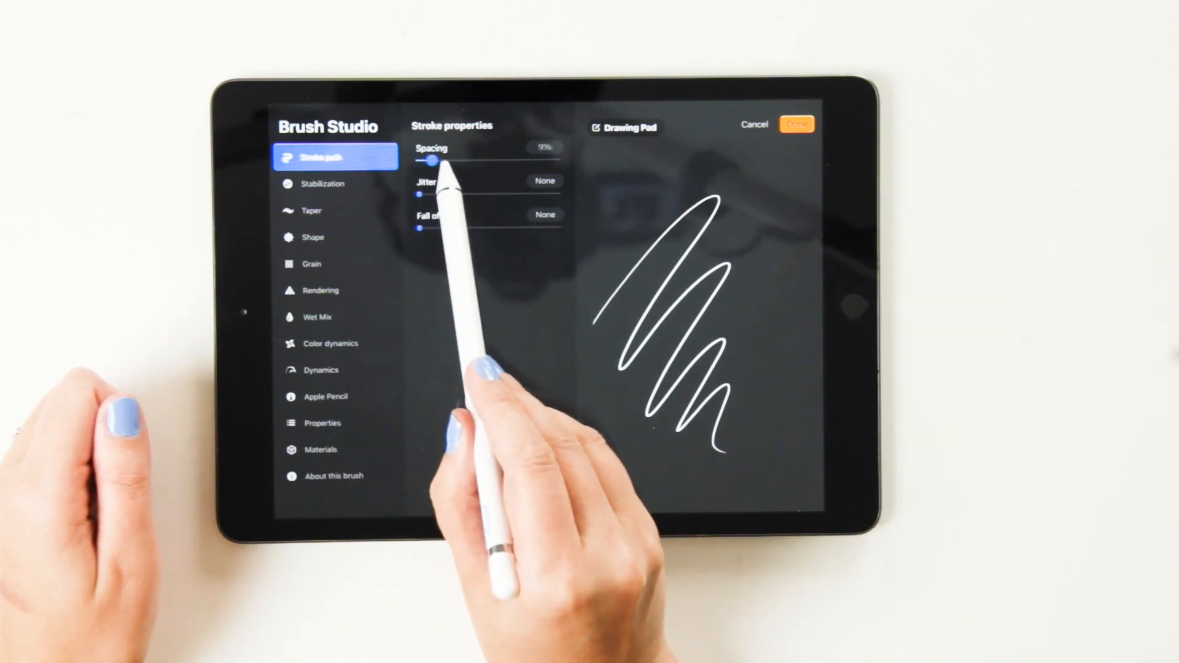
left_click_drag(430, 159, 503, 160)
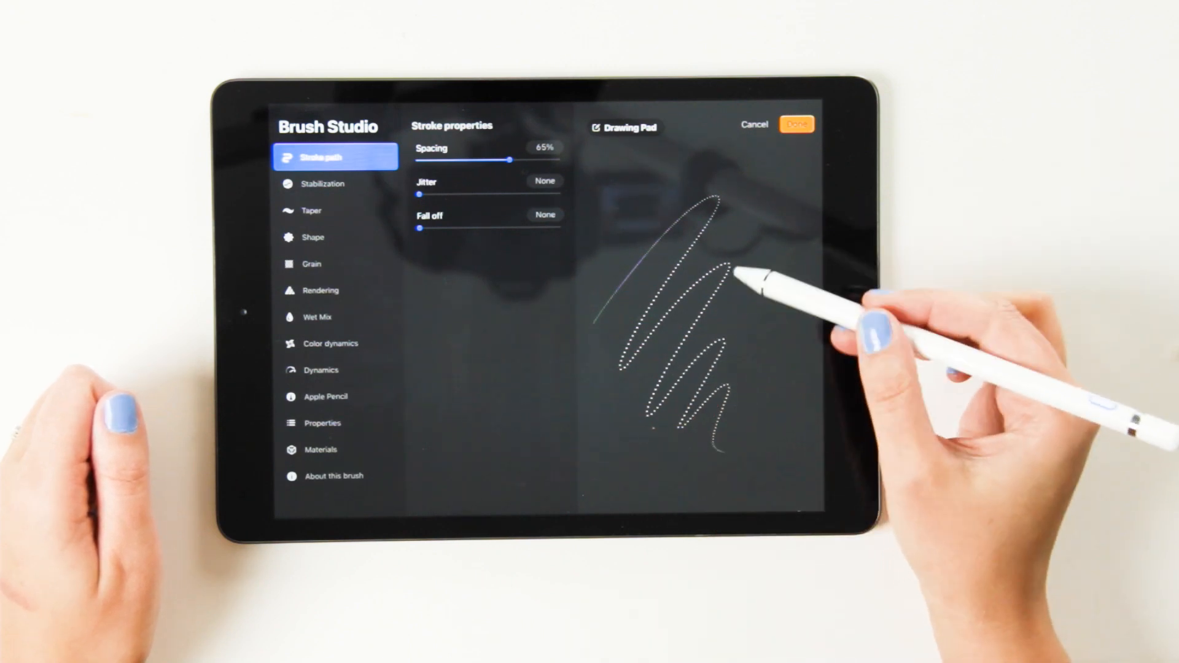
left_click_drag(510, 160, 432, 159)
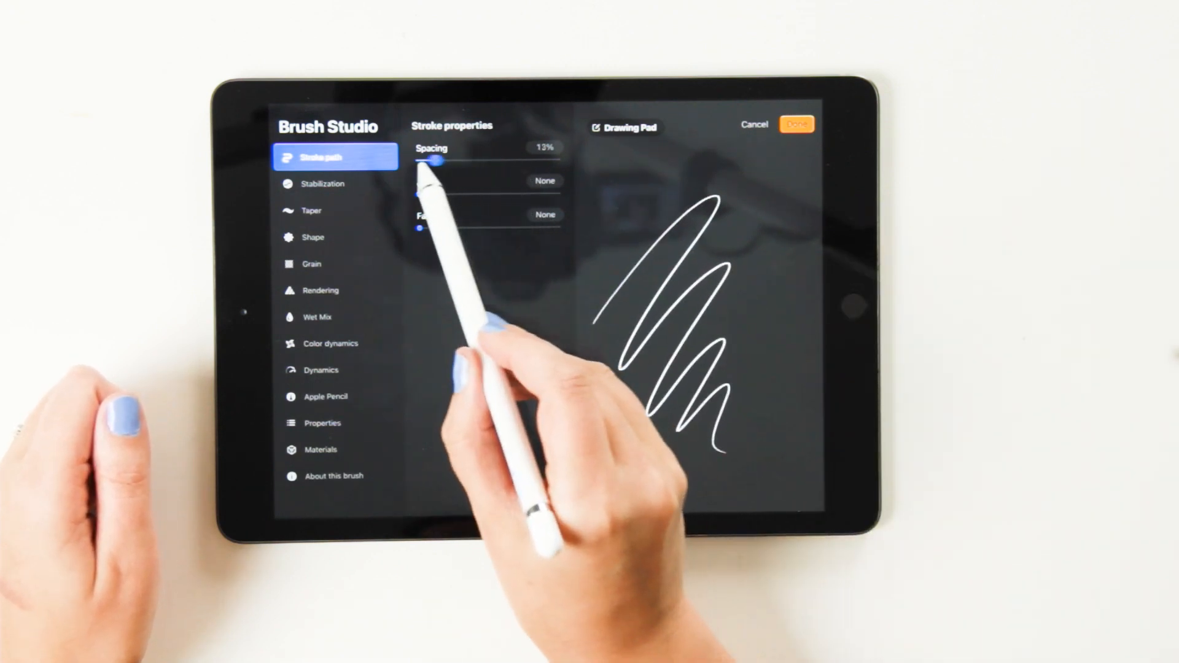
left_click_drag(436, 160, 420, 160)
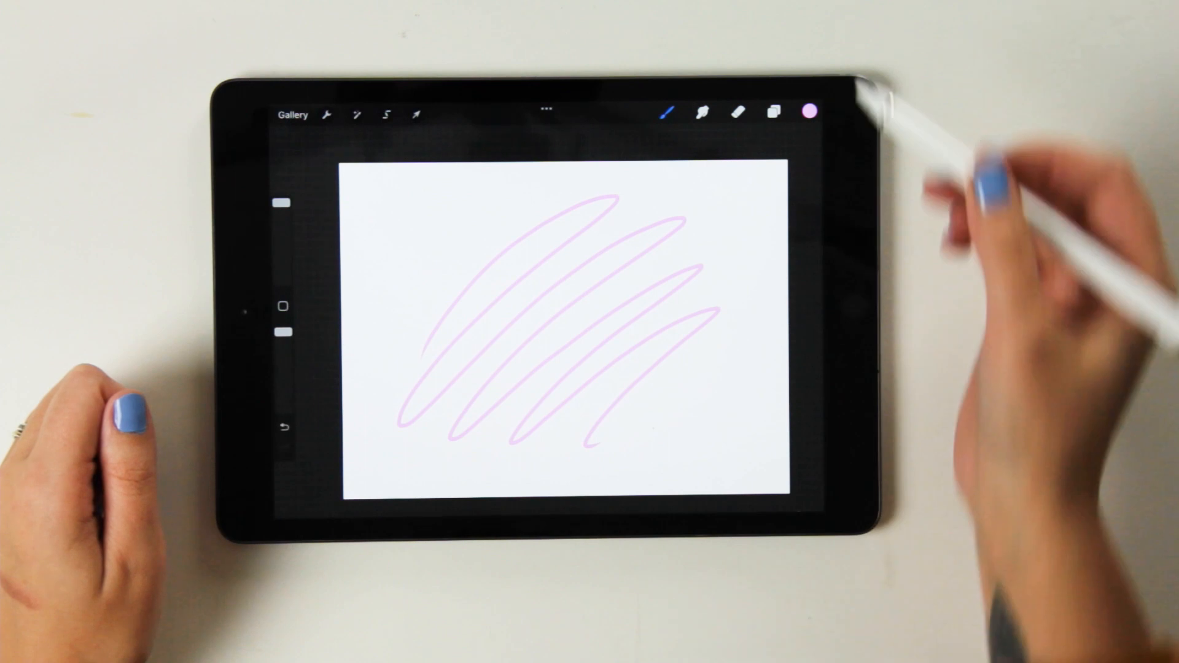
Switch to the Eraser with the Dry Ink brush and clear the pink scribble
left_click(738, 113)
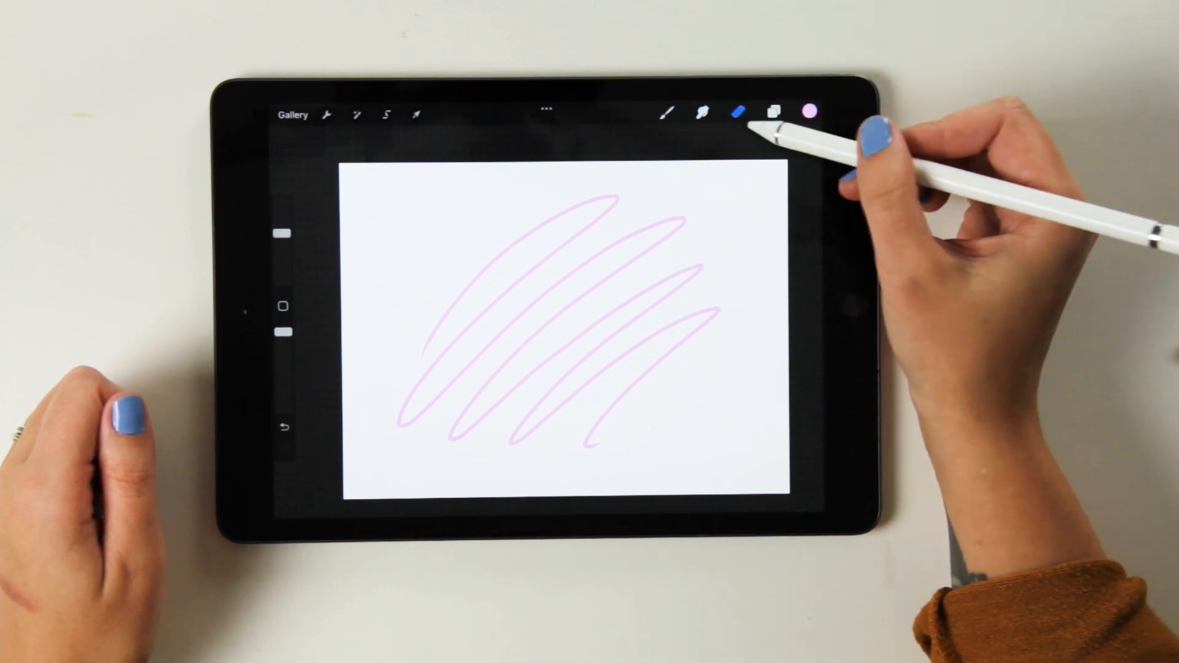
left_click(668, 112)
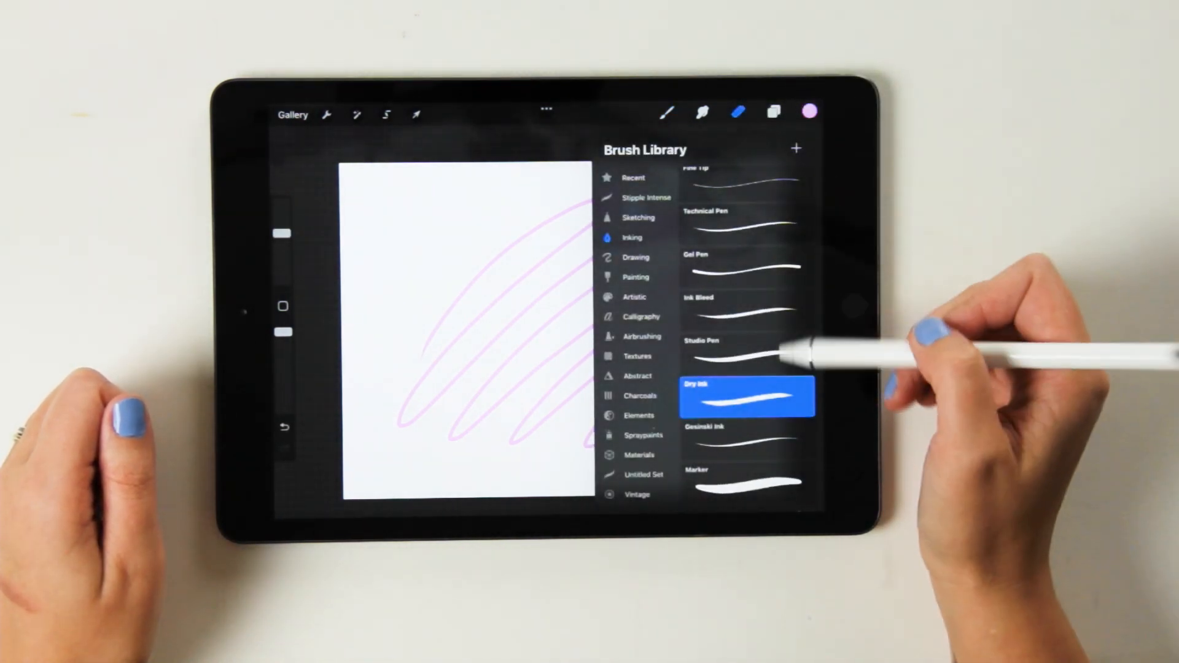
scroll("down", 3)
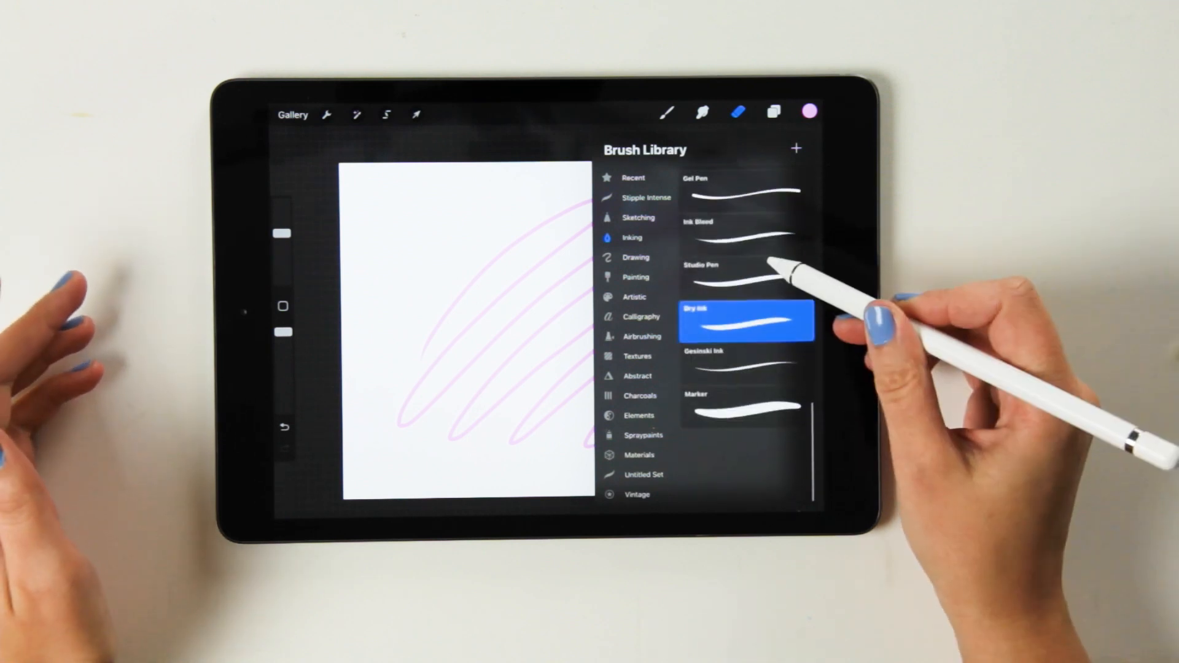
scroll("down", 3)
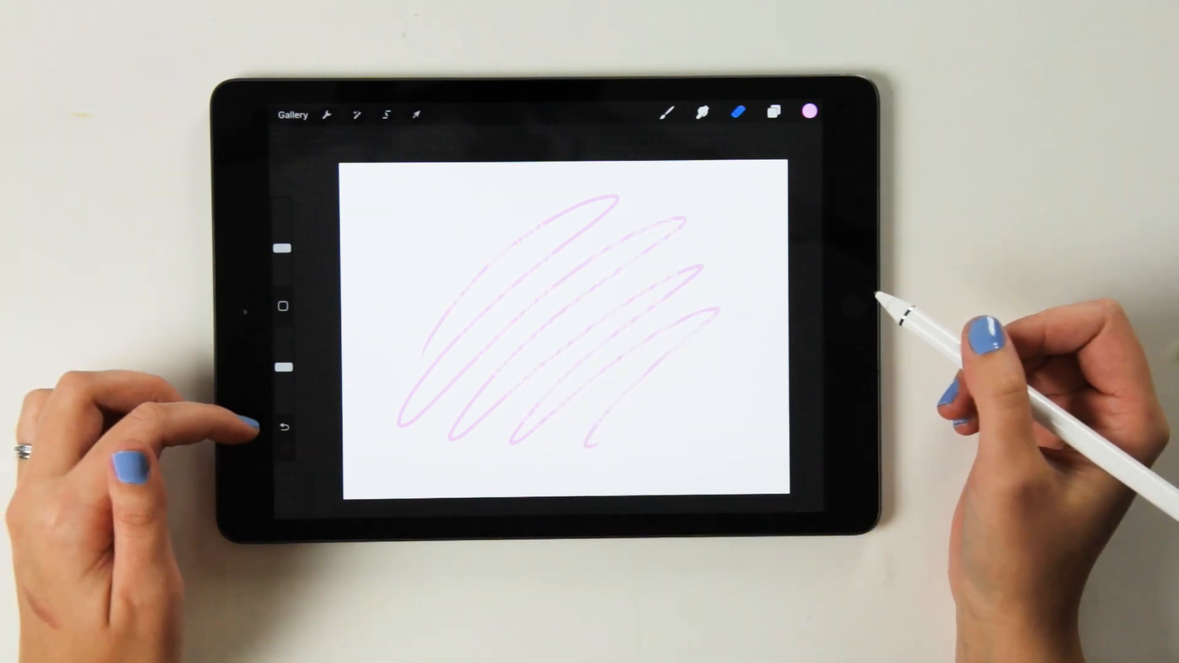
left_click(285, 429)
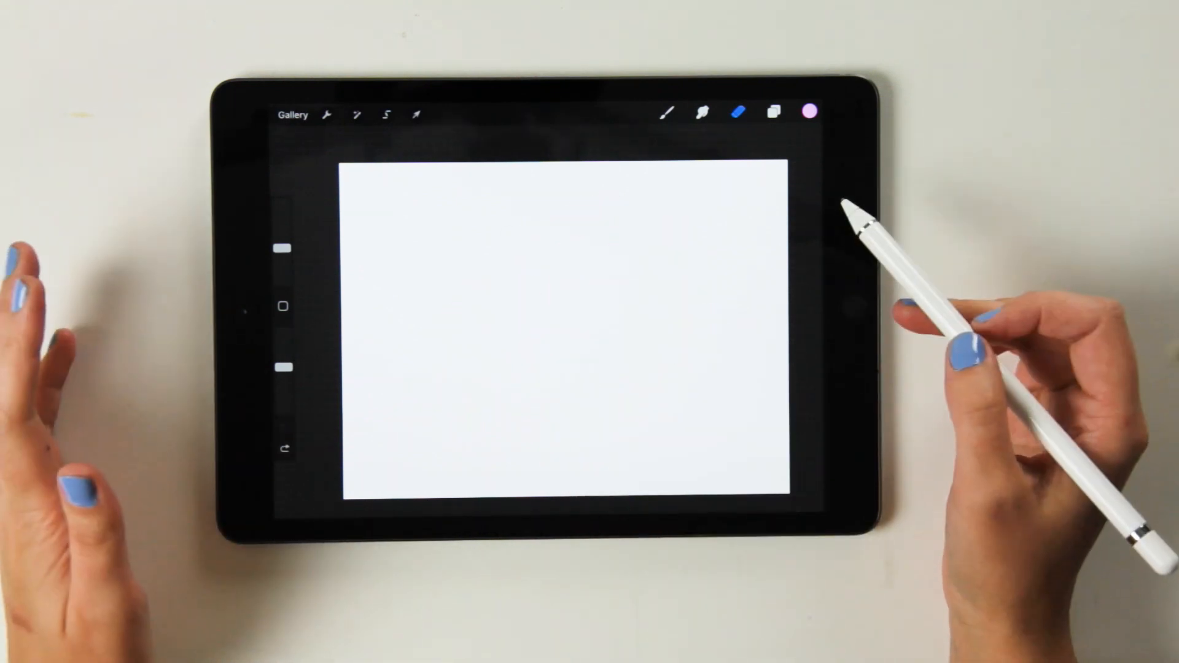
left_click(283, 368)
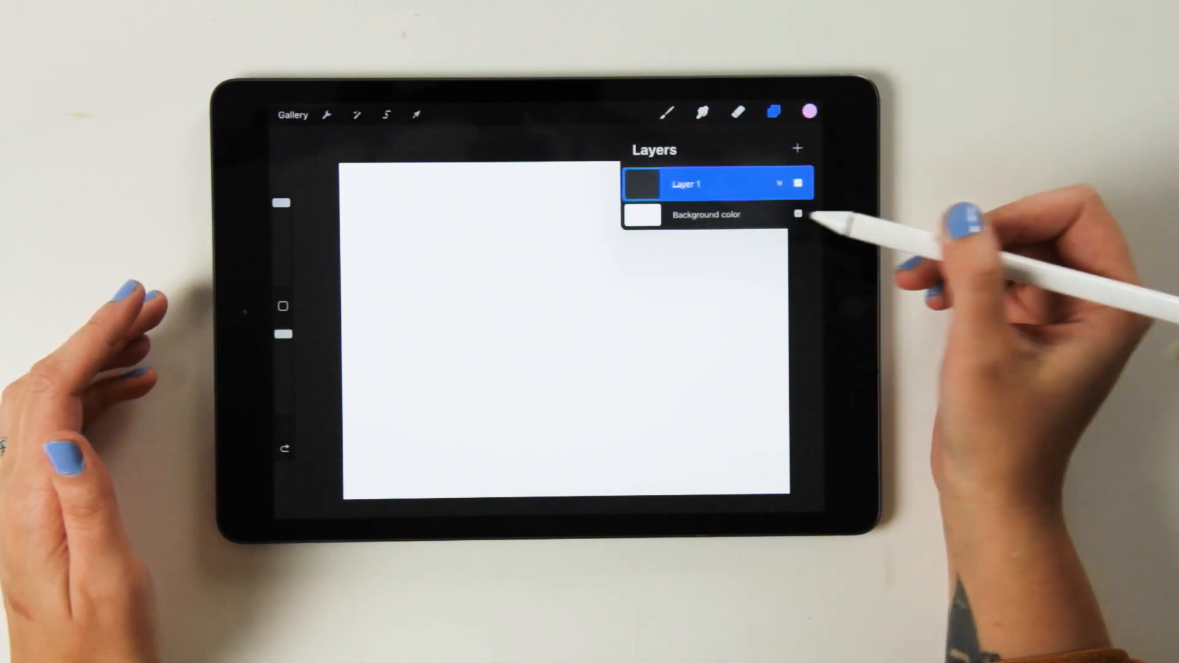
Check the Background colour, add Layer 2 and toggle its visibility
left_click(643, 213)
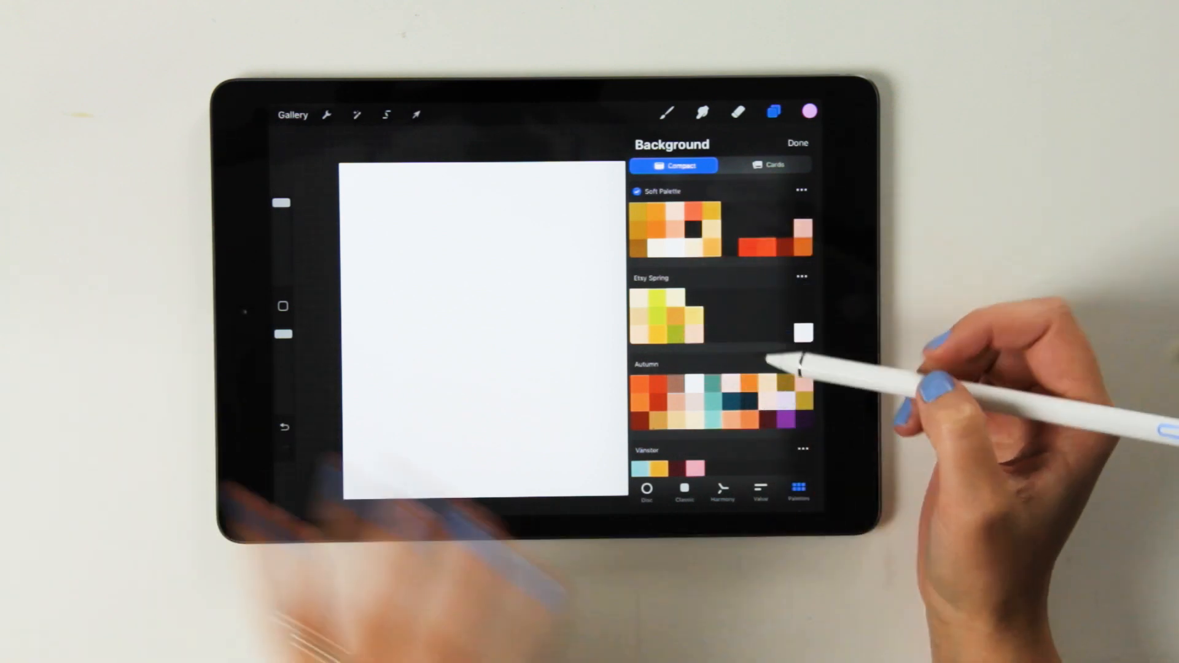
left_click(647, 479)
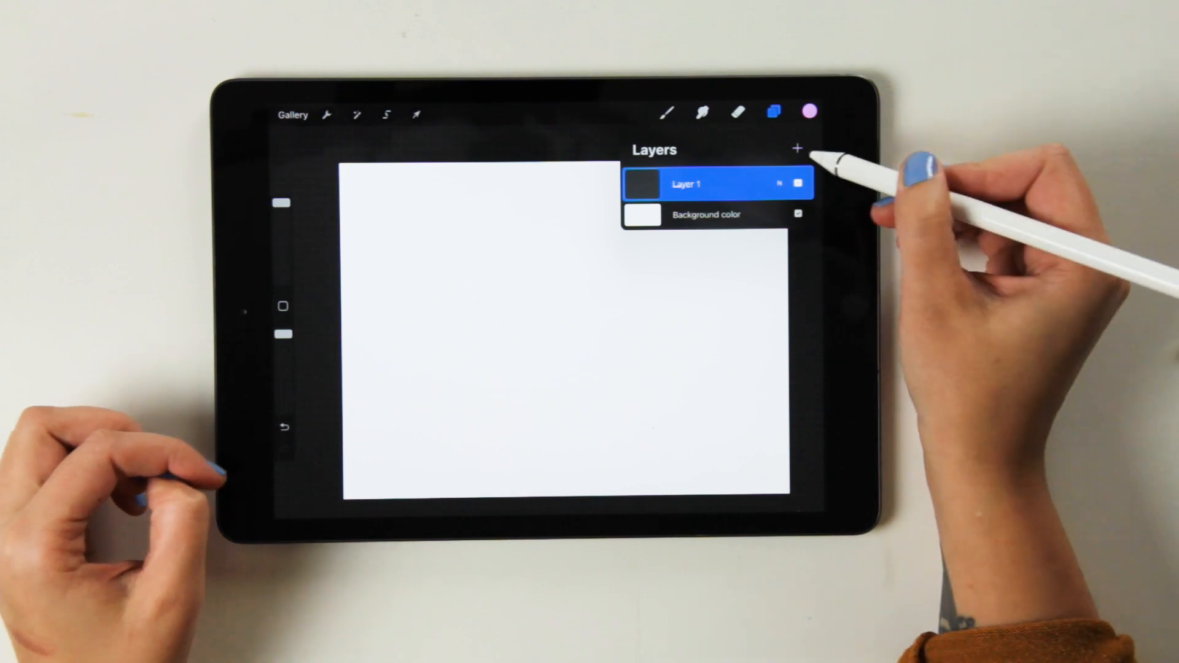
left_click(797, 148)
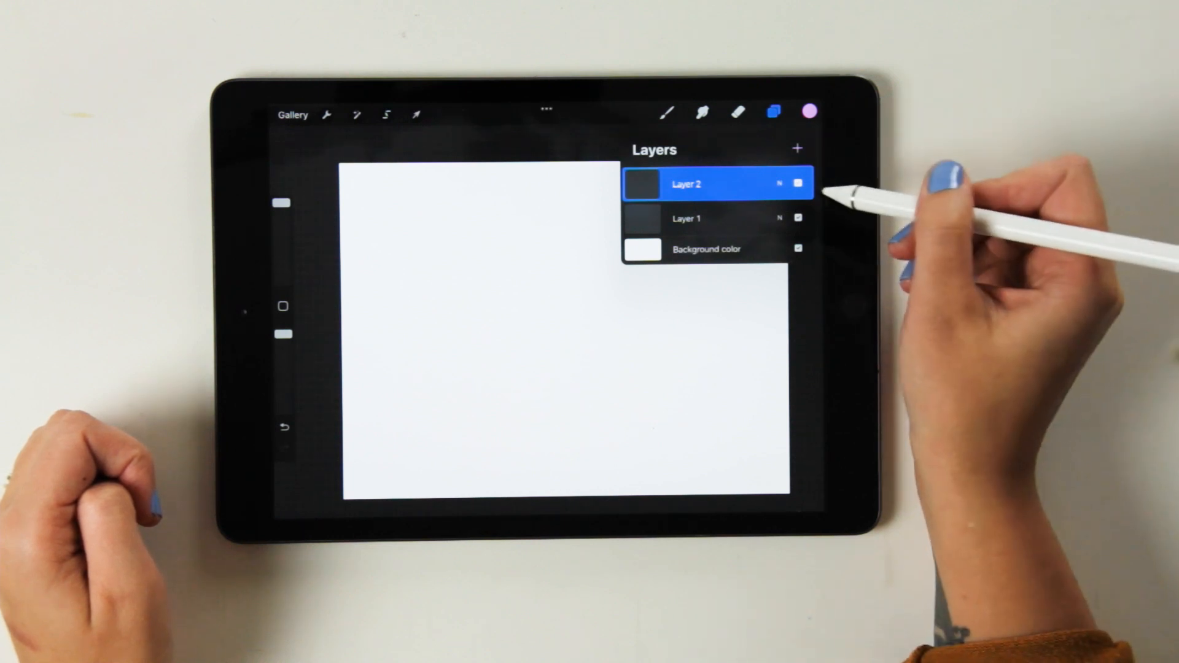
left_click(798, 183)
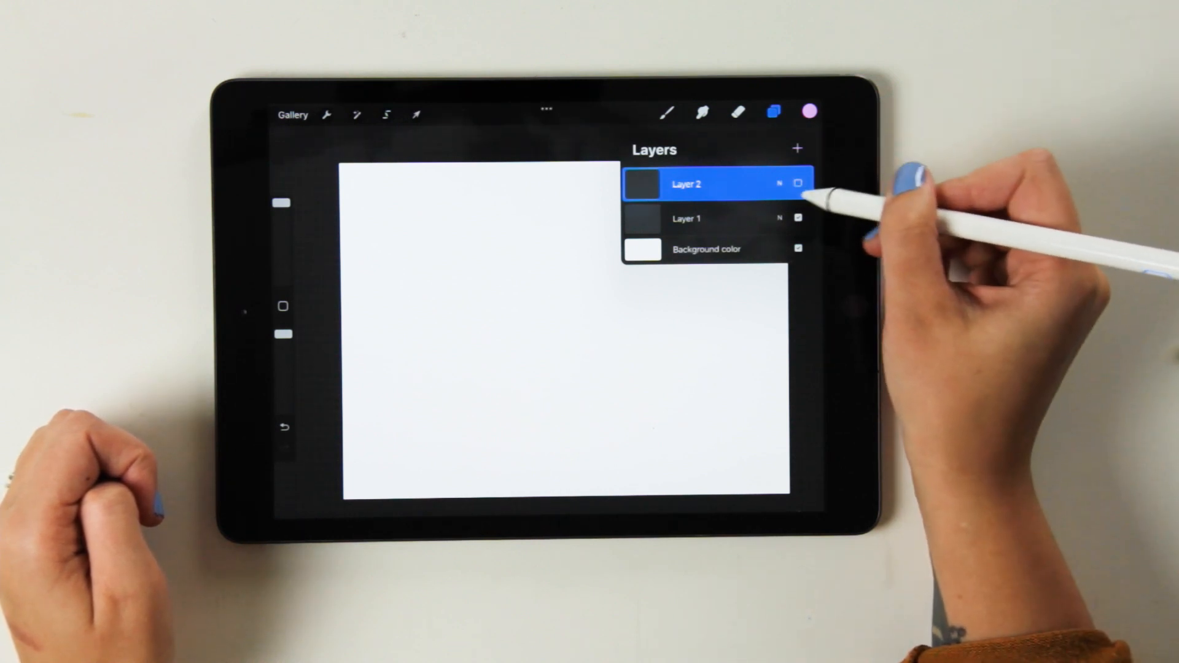
left_click(798, 183)
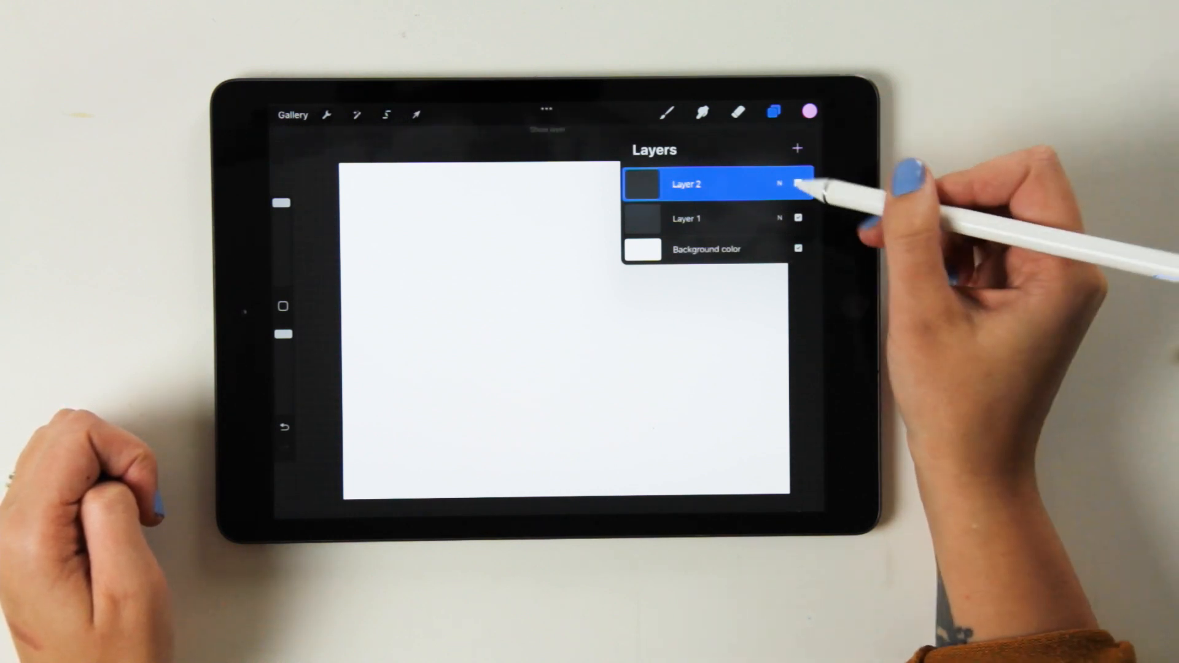
left_click(798, 183)
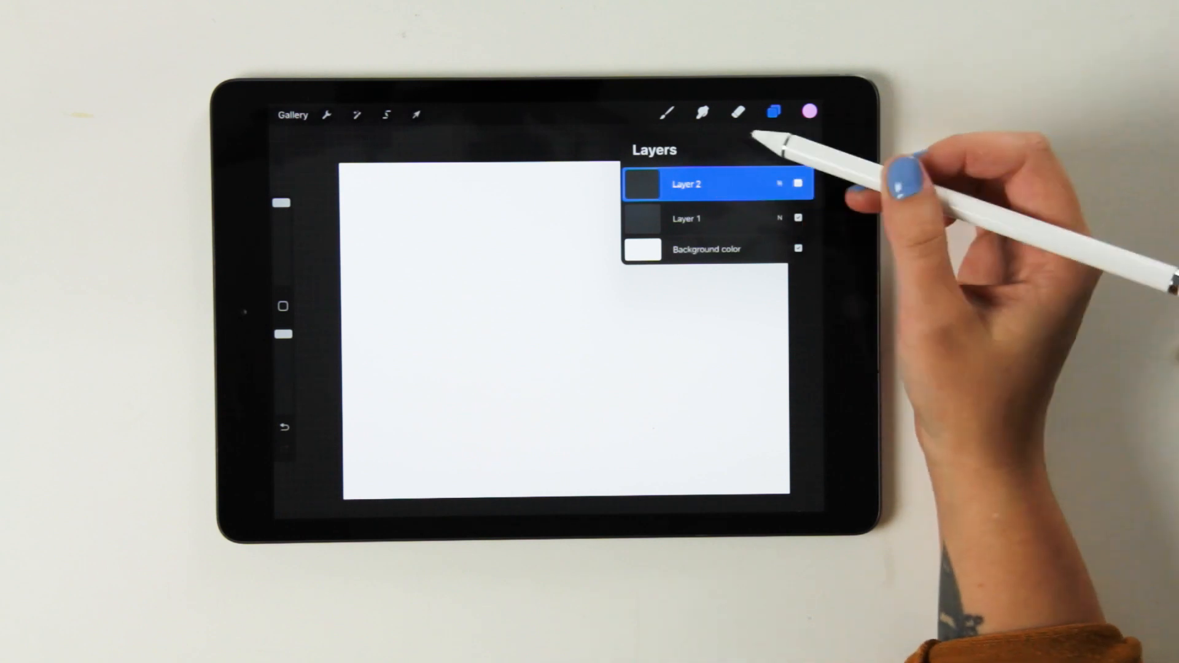
Rename Layer 2 to 'Linework' through its layer options
left_click(685, 184)
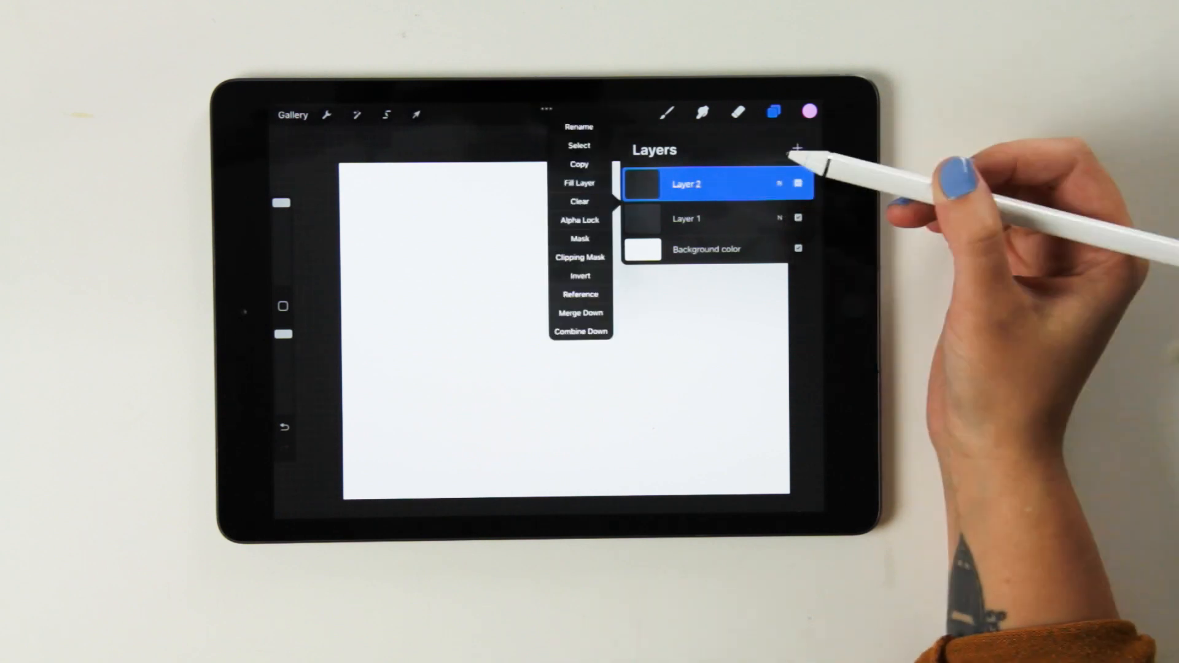
left_click(580, 127)
type("Linework")
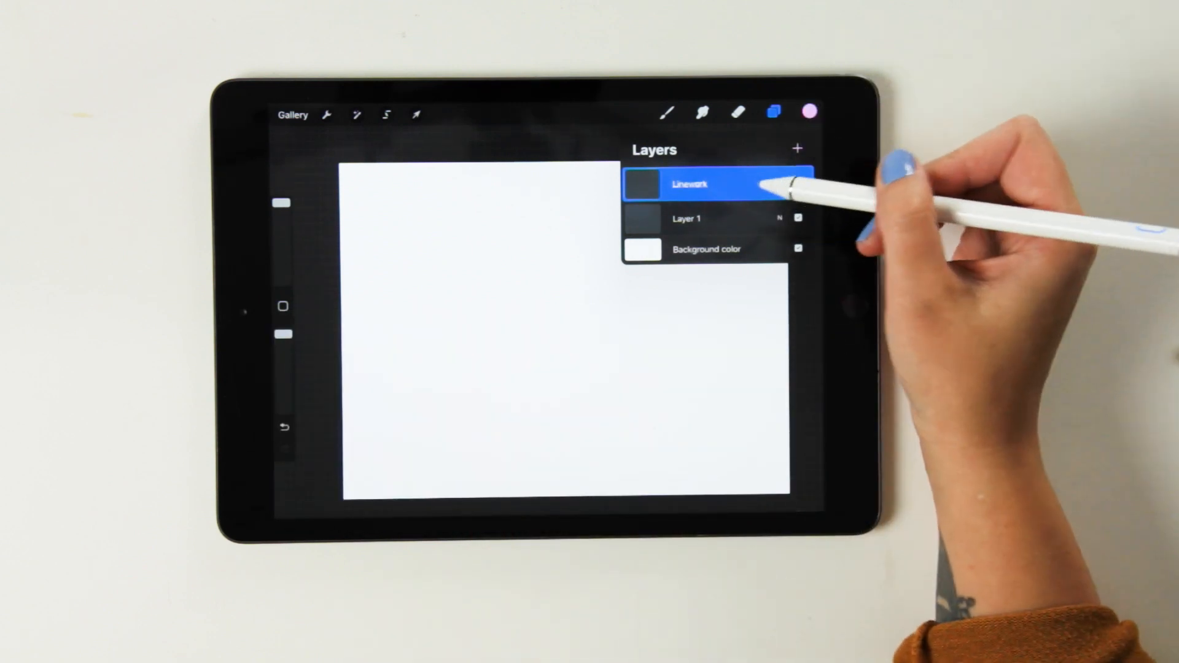
left_click(692, 183)
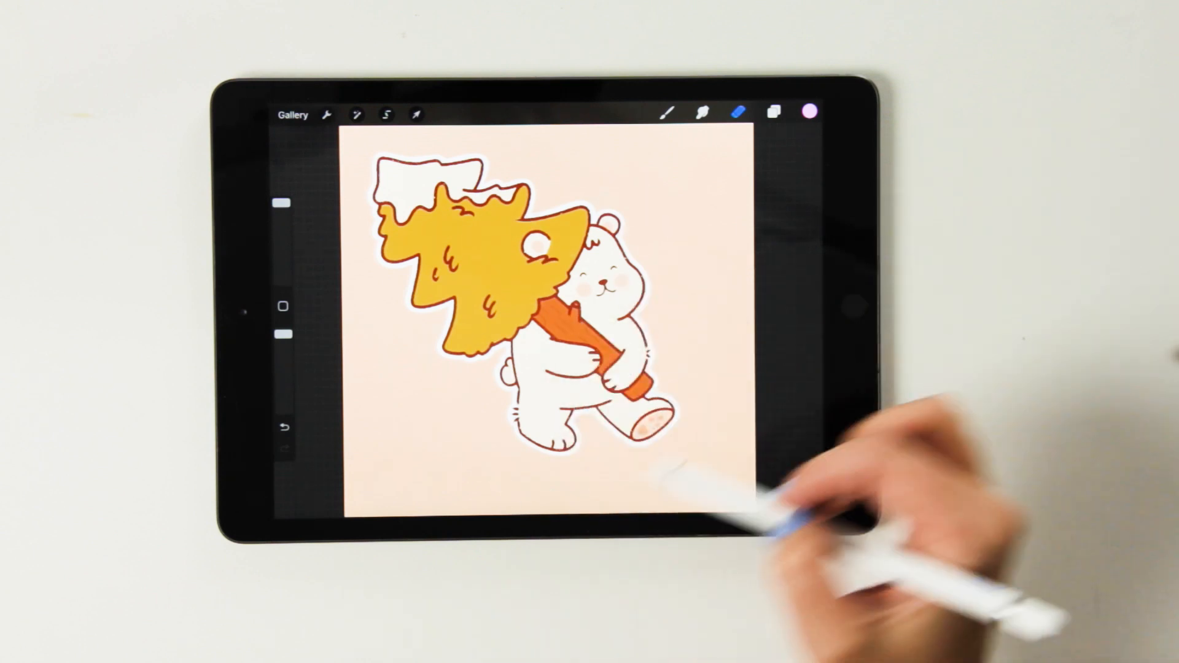
left_click(775, 112)
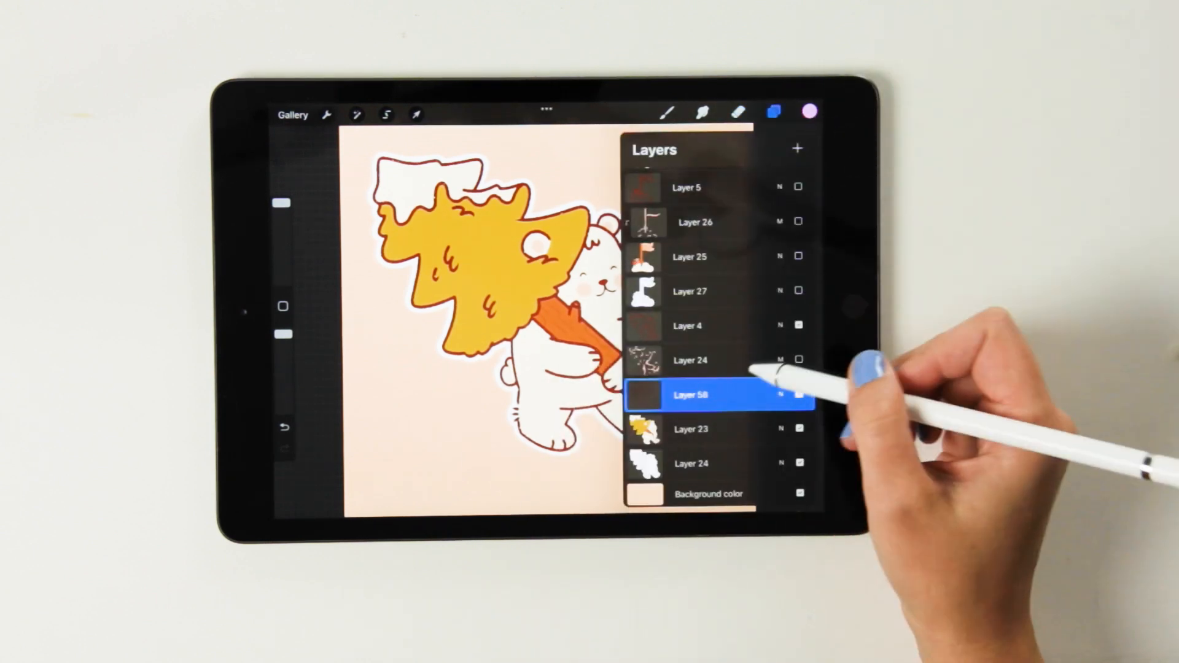
left_click(691, 395)
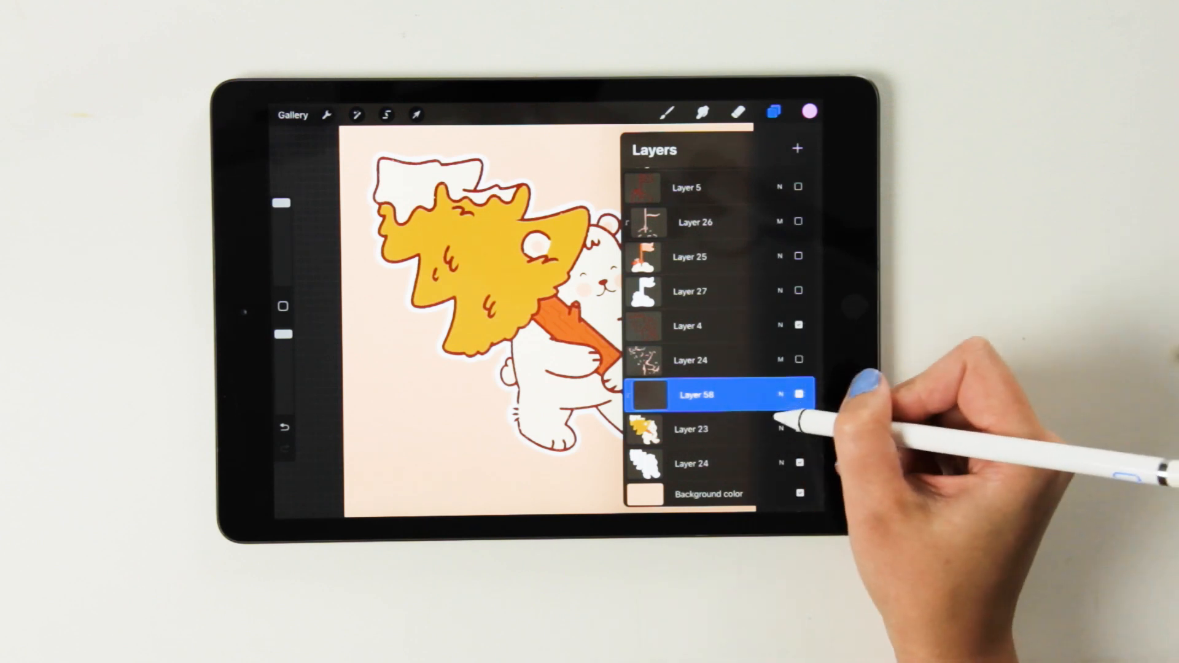
left_click(809, 112)
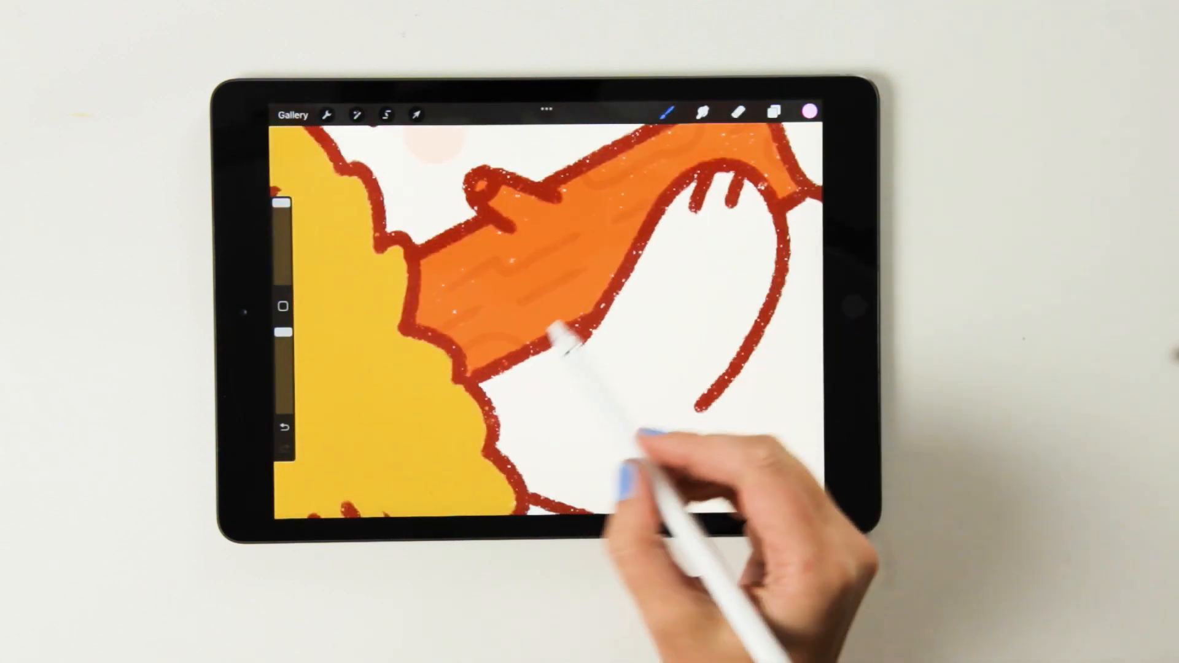
left_click_drag(571, 339, 511, 383)
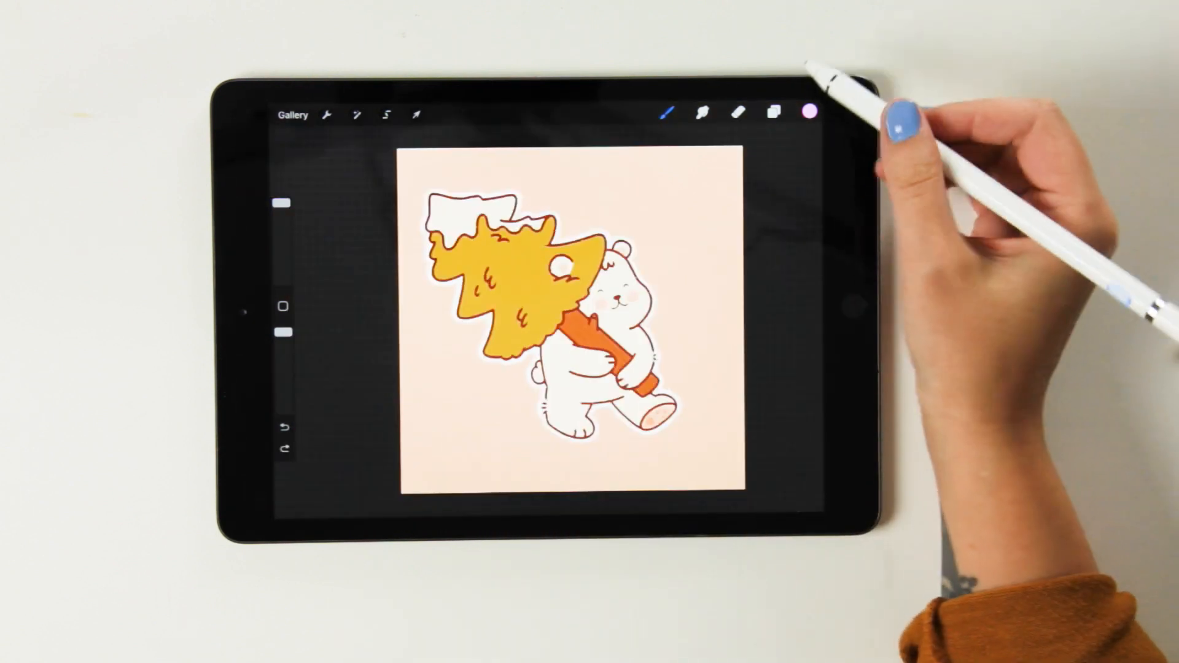
From Layers, pick a soft peach swatch in the saved Palettes as the painting colour
left_click(773, 112)
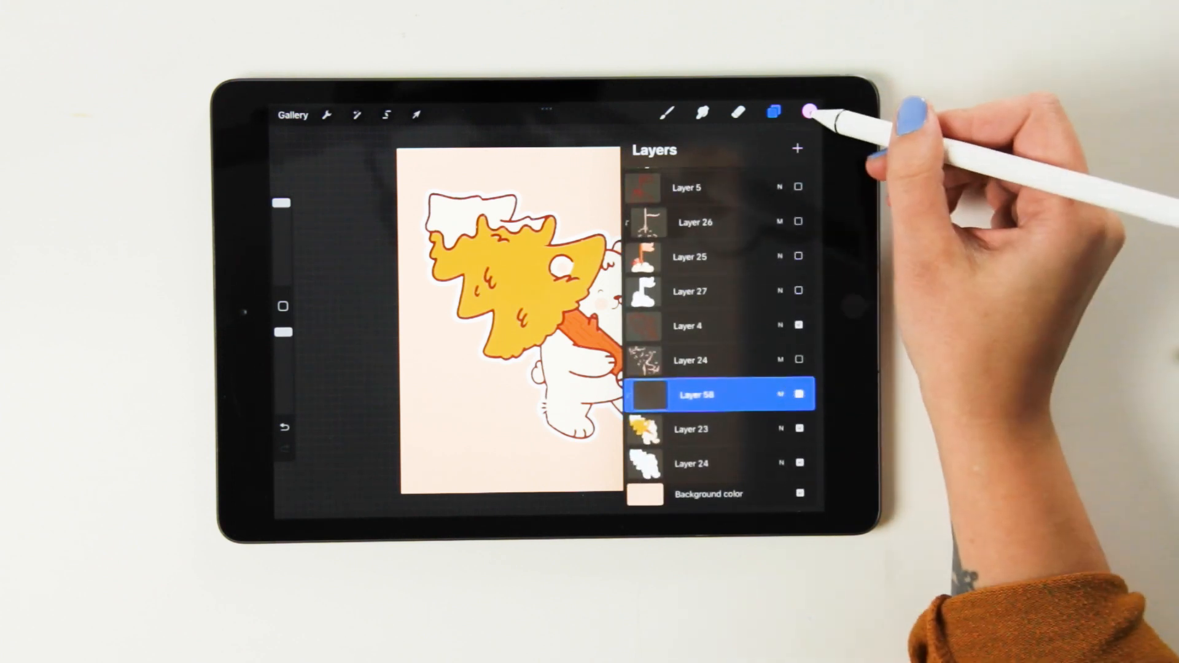
left_click(808, 113)
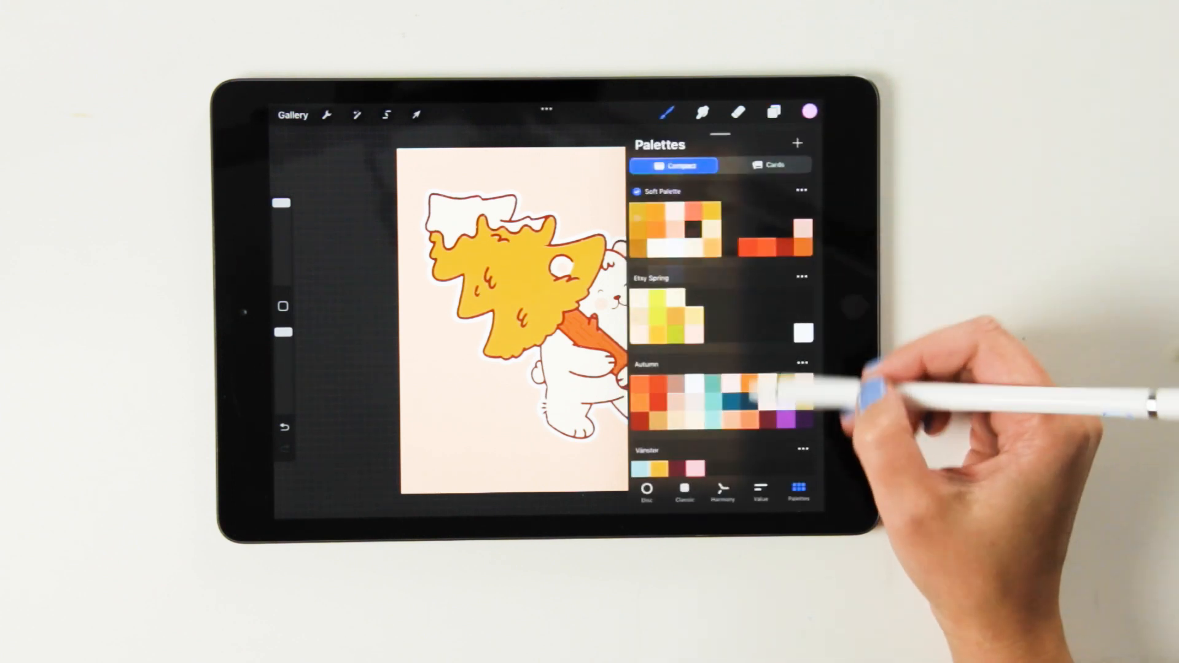
scroll("down", 3)
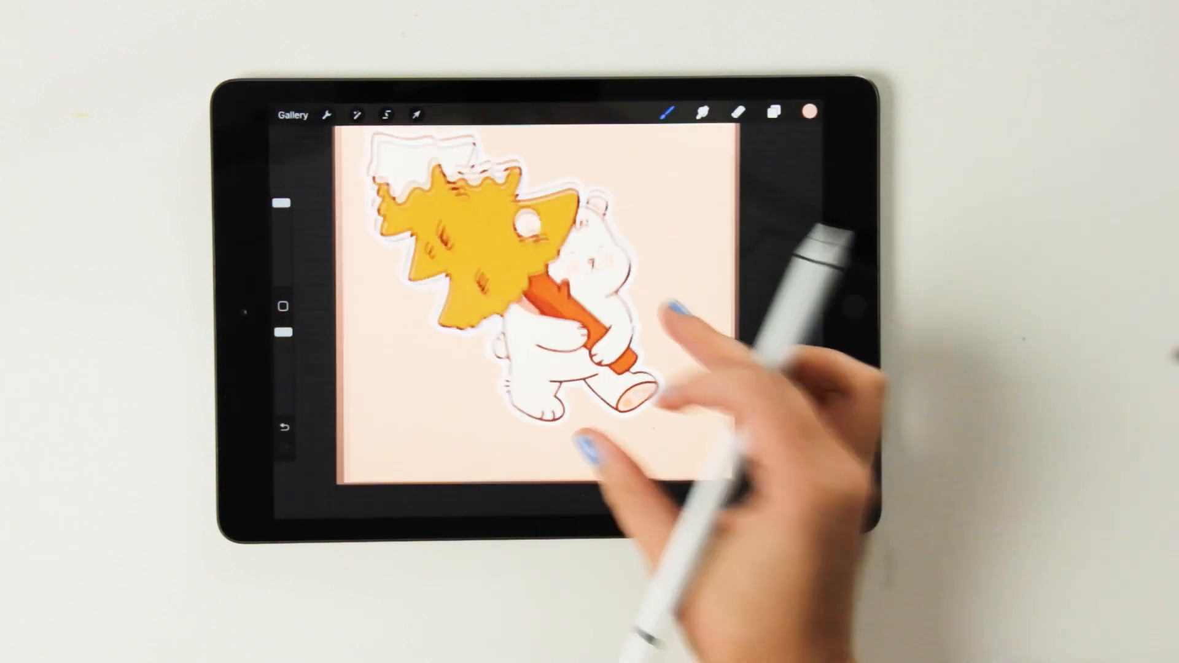
left_click(774, 112)
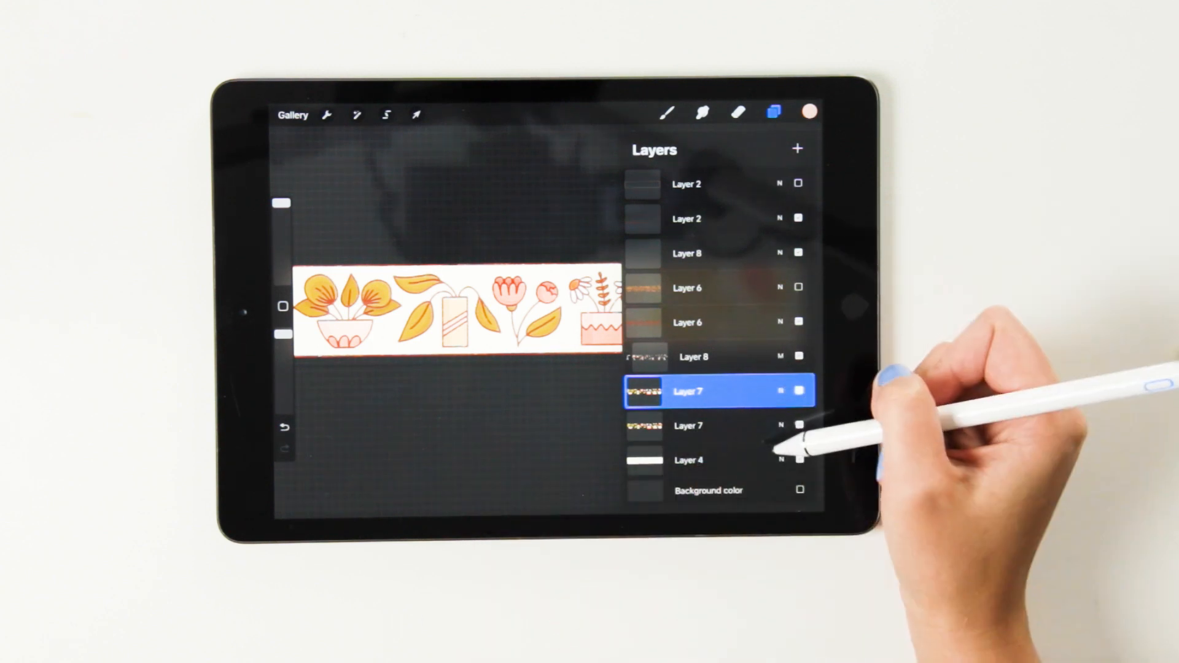
left_click(688, 390)
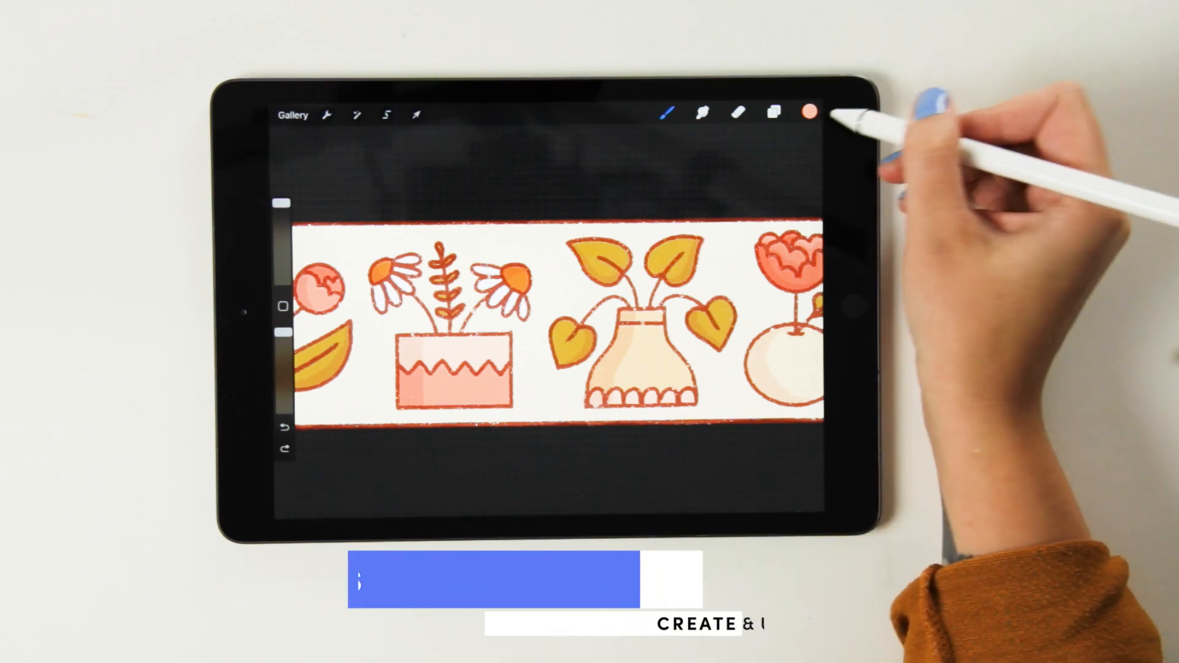
Cycle the colour panel through Disc, Classic, Harmony and Value, ending on Palettes
left_click(809, 112)
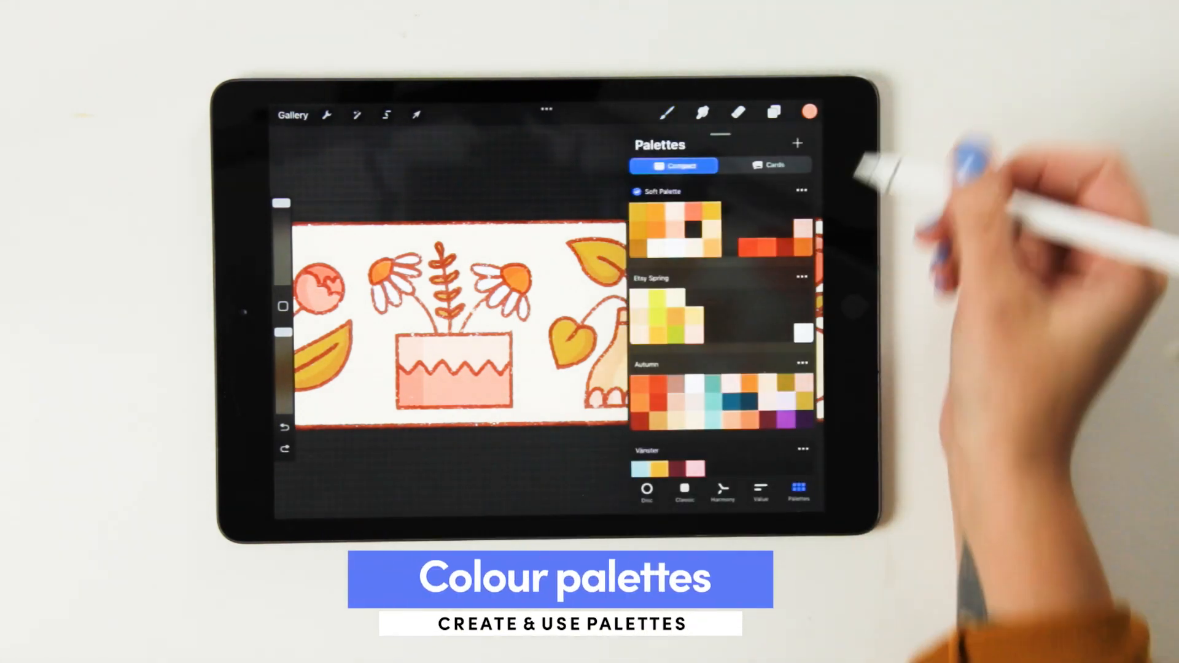
left_click(645, 493)
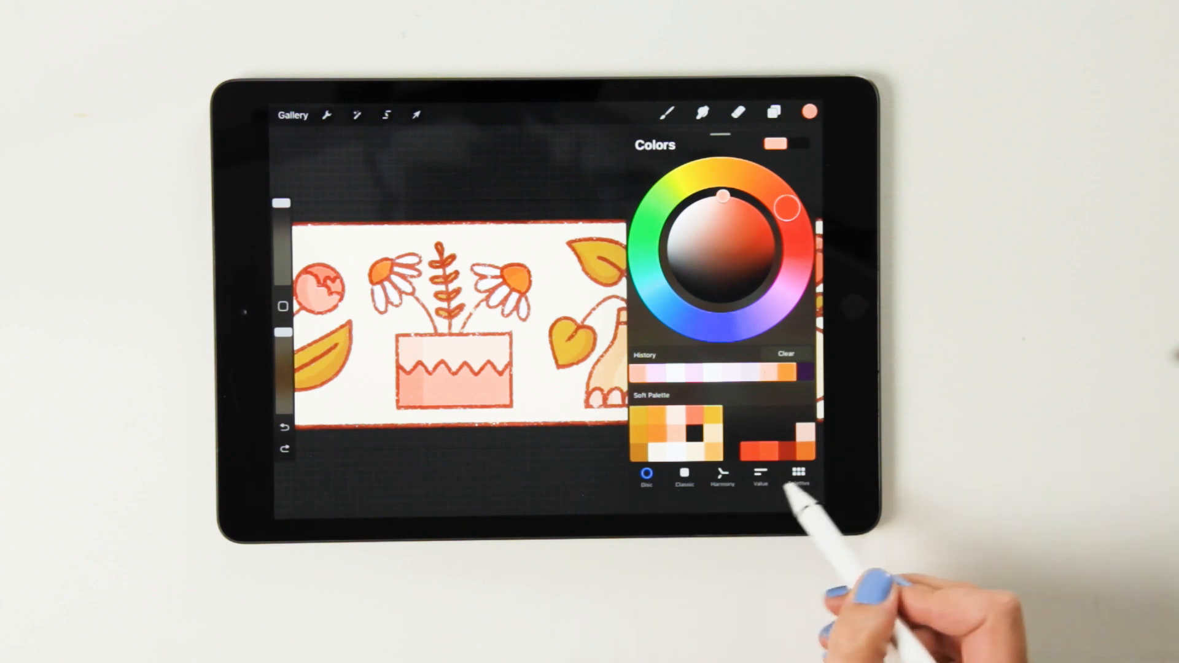
left_click(684, 475)
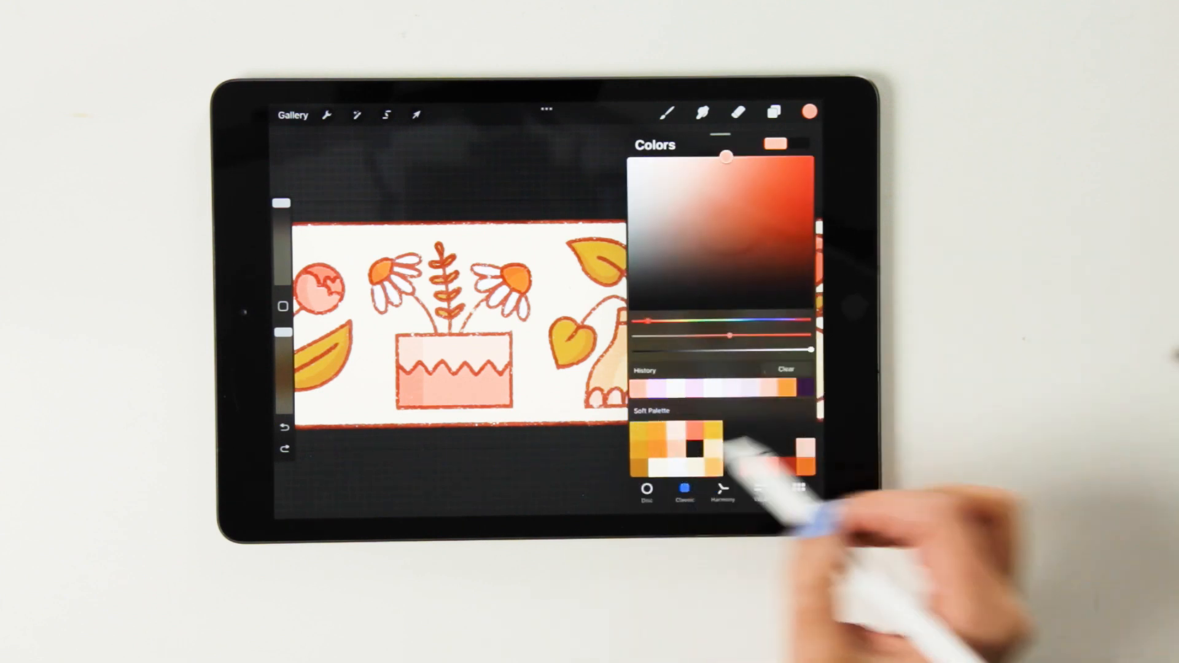
left_click(721, 492)
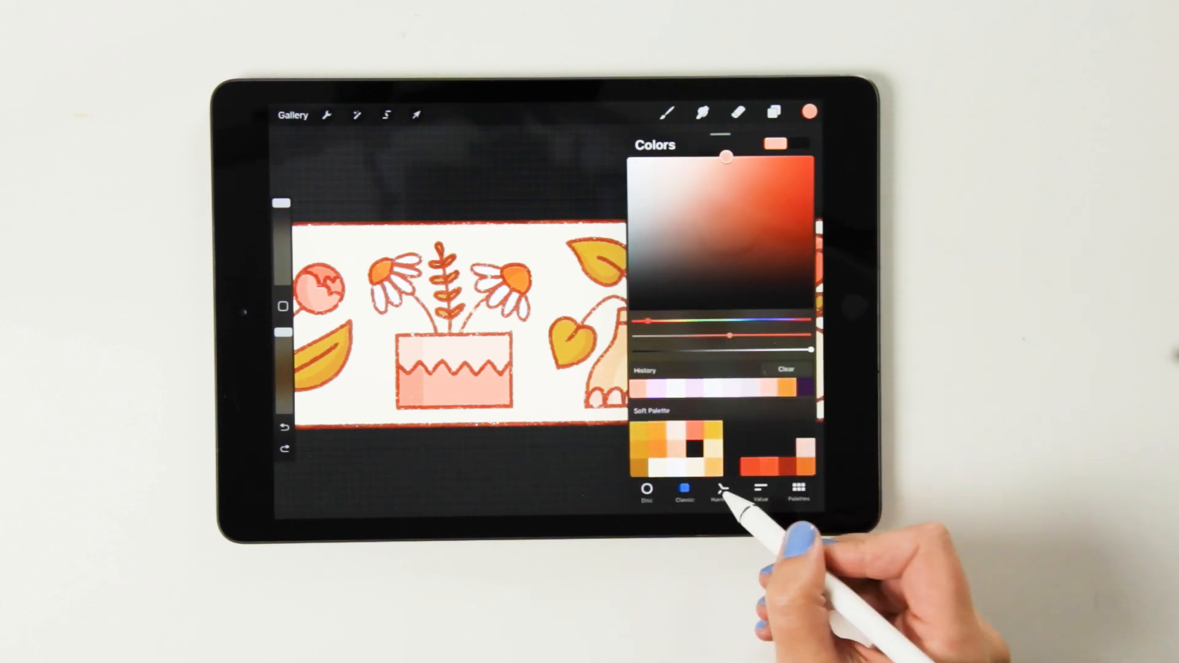
left_click(722, 492)
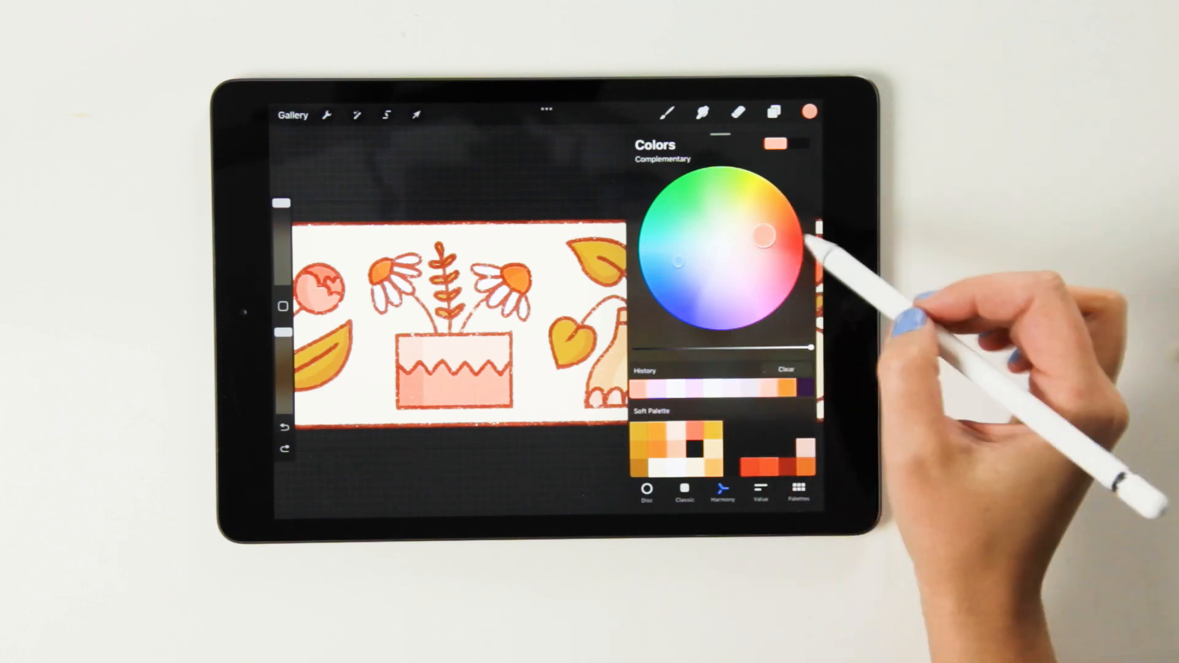
mouse_move(827, 429)
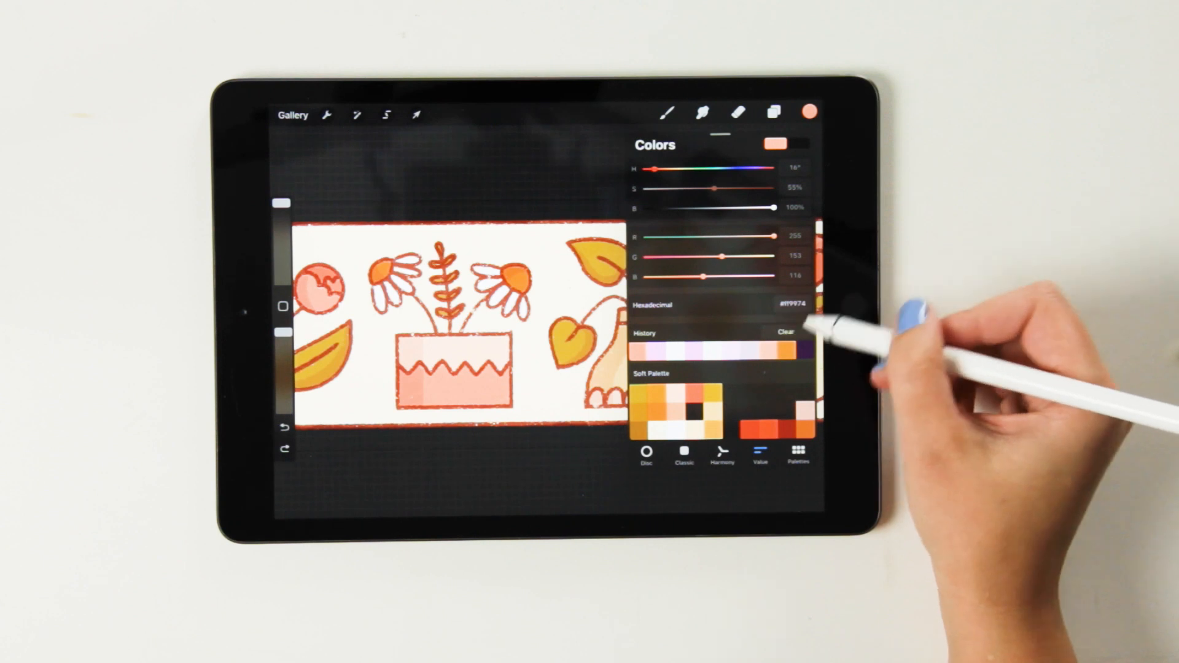
mouse_move(827, 286)
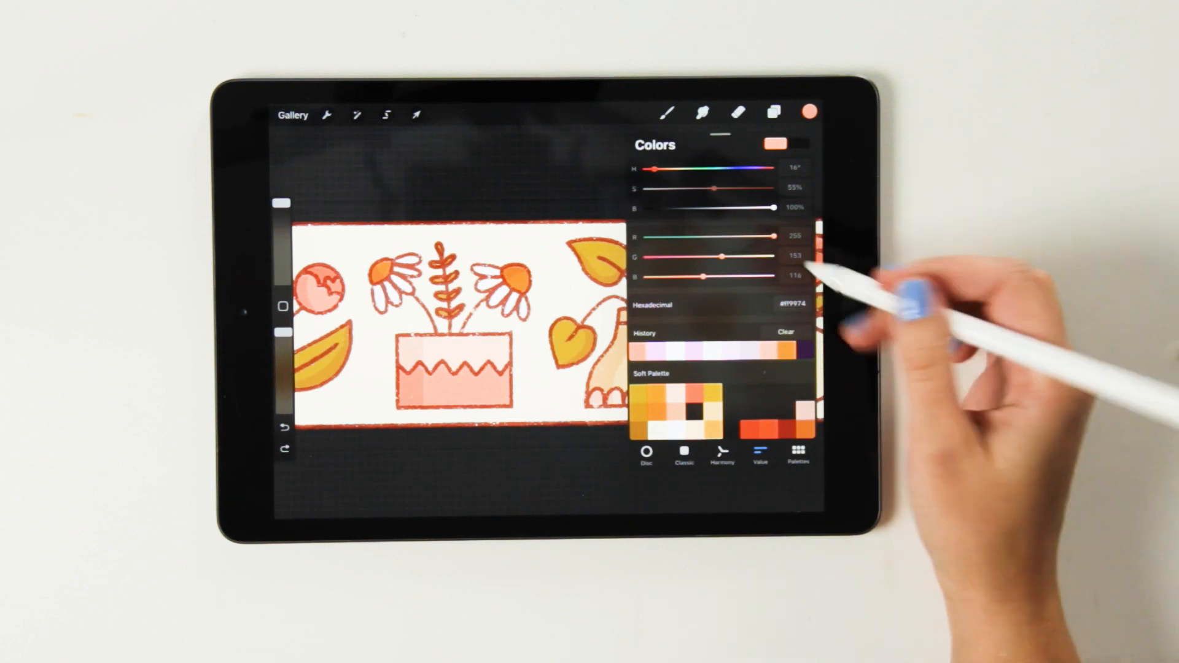
left_click(799, 461)
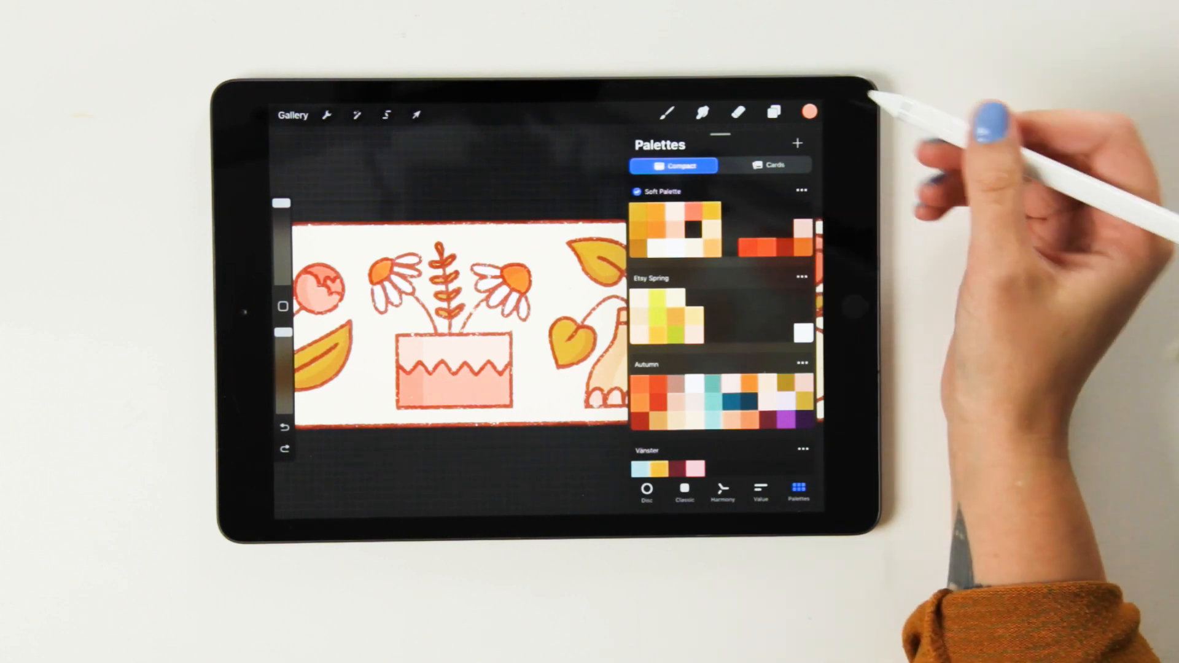
Create an Untitled palette, save a peach swatch from the Disc, then bring up new-palette options
left_click(798, 143)
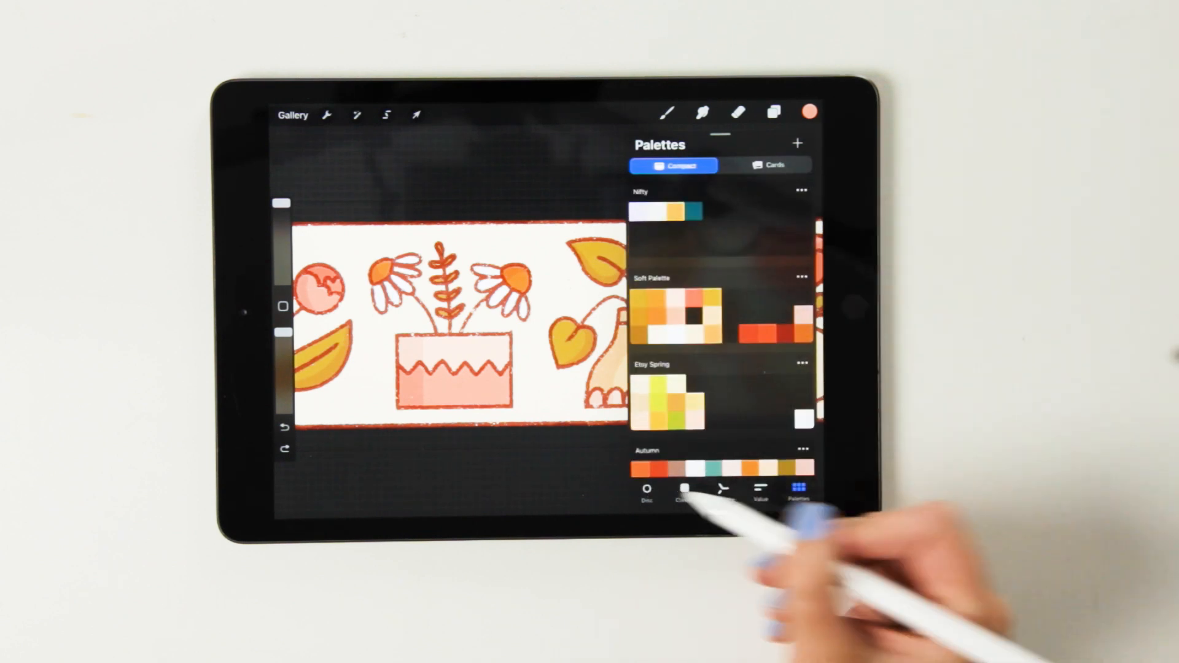
left_click(645, 471)
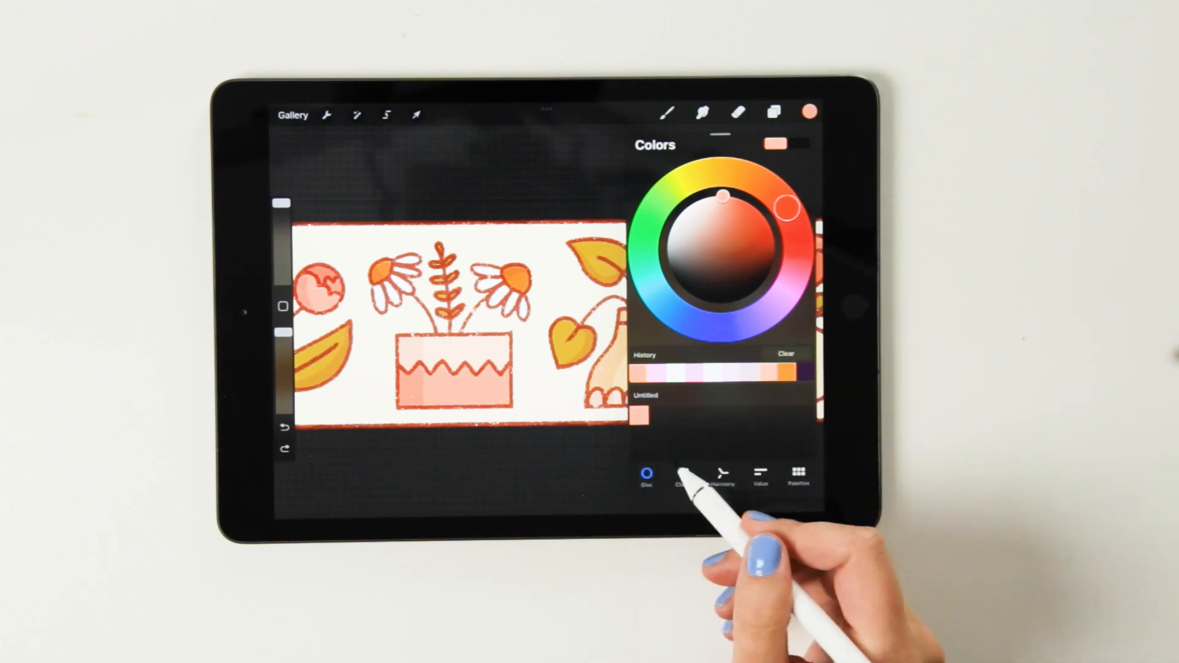
left_click(798, 485)
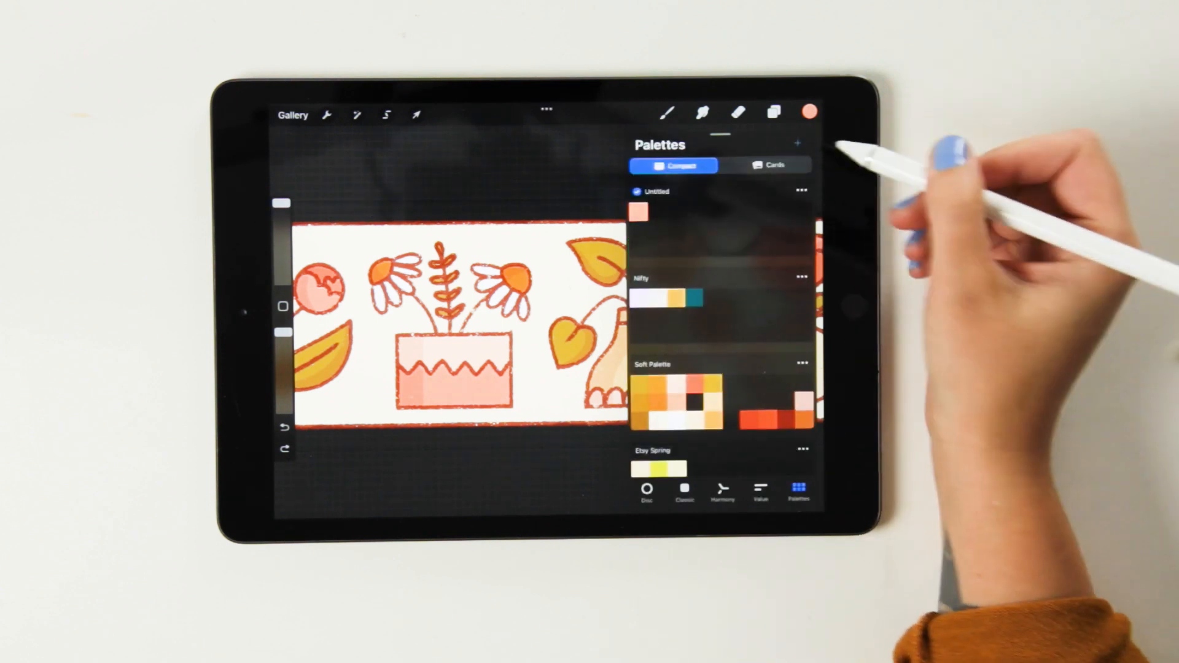
left_click(799, 142)
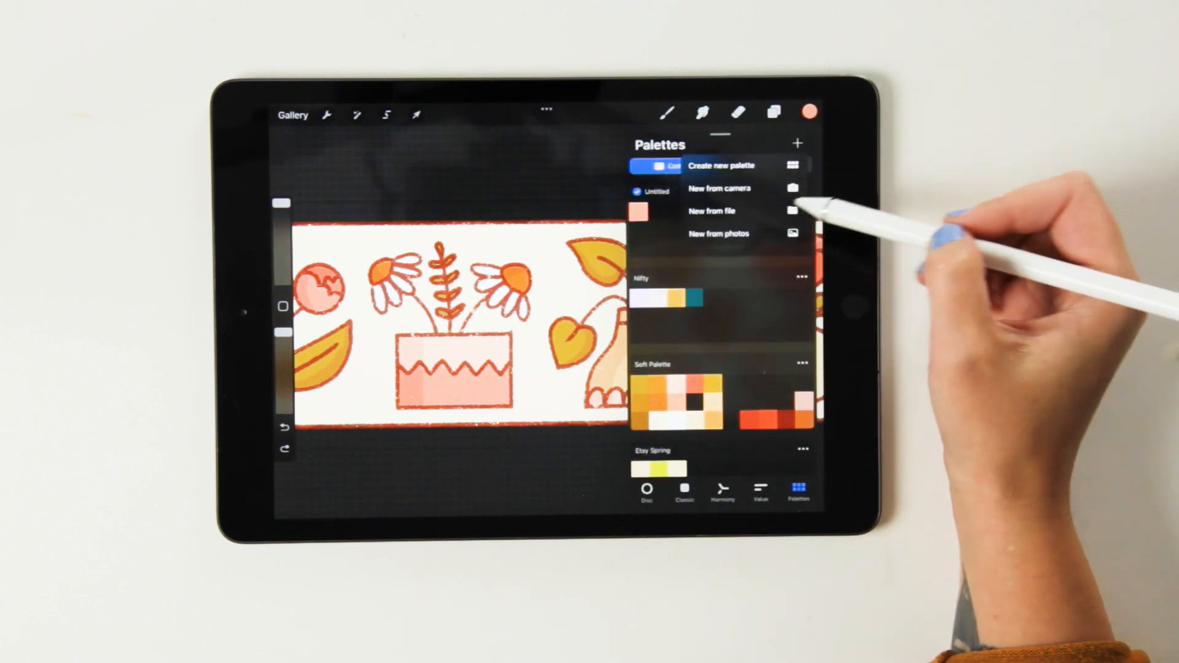
mouse_move(812, 219)
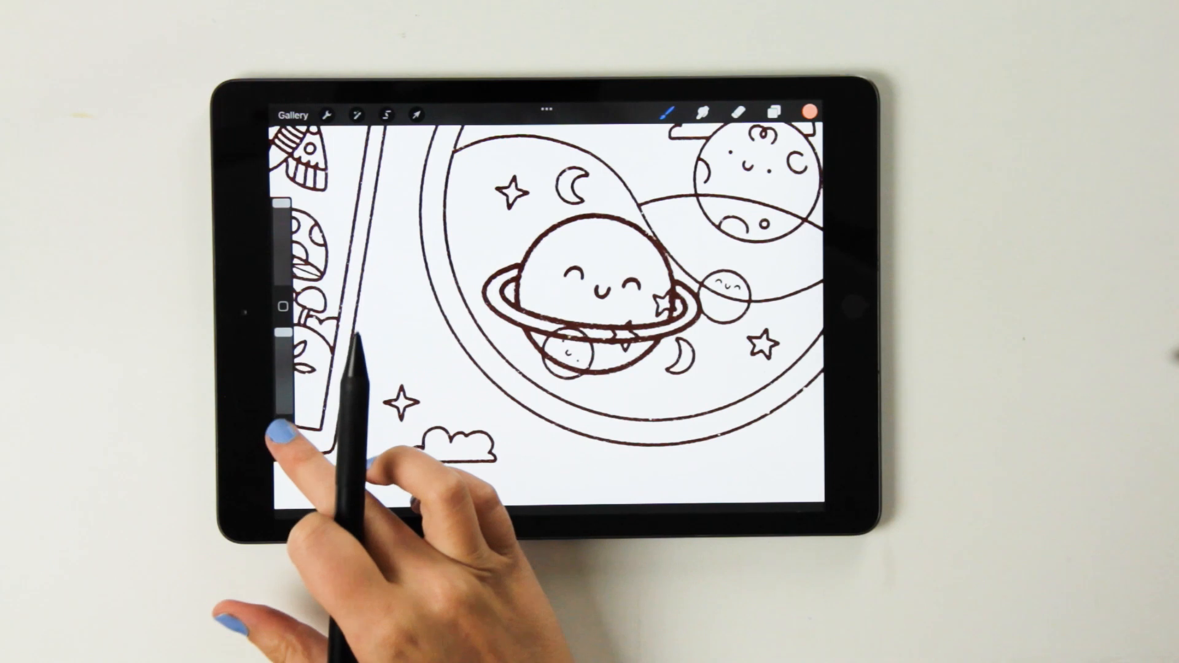
Open the space illustration with the smiling ringed planet from the Gallery
left_click(390, 114)
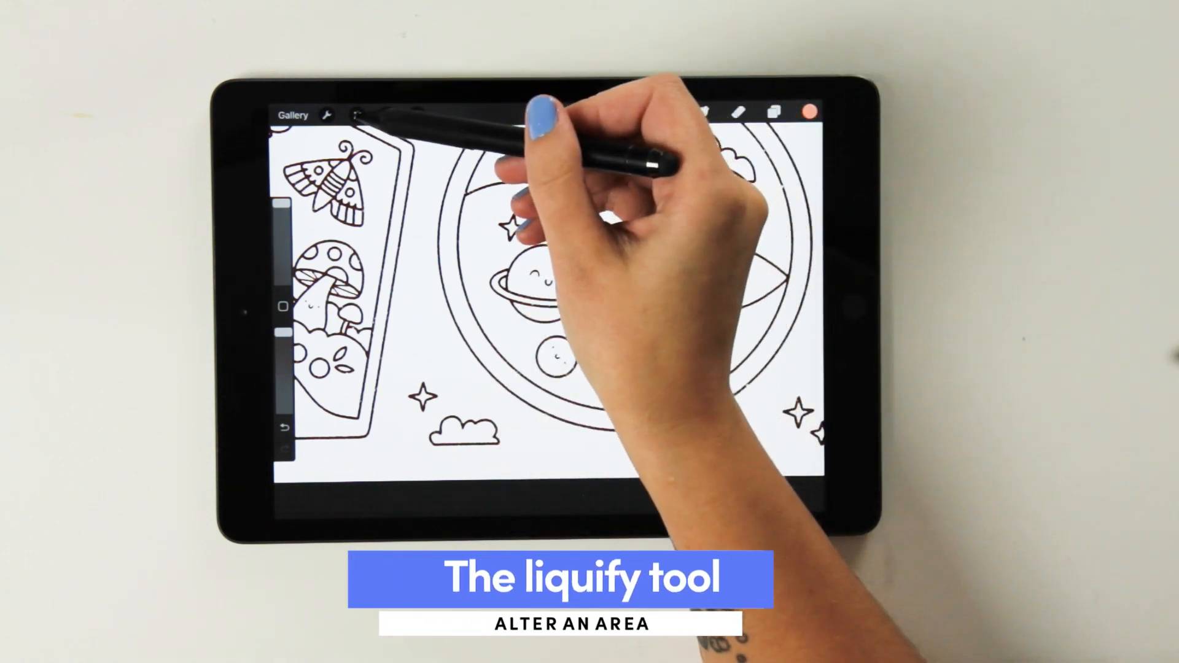
Choose the Liquify adjustment from the Adjustments menu
left_click(356, 115)
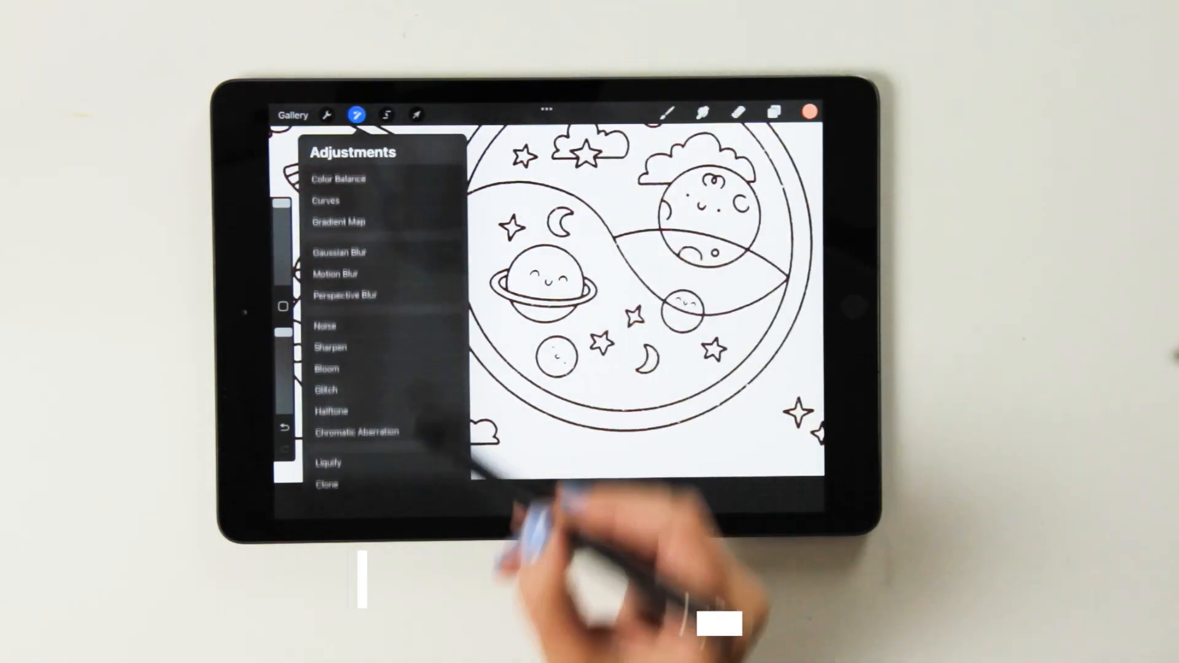
left_click(327, 463)
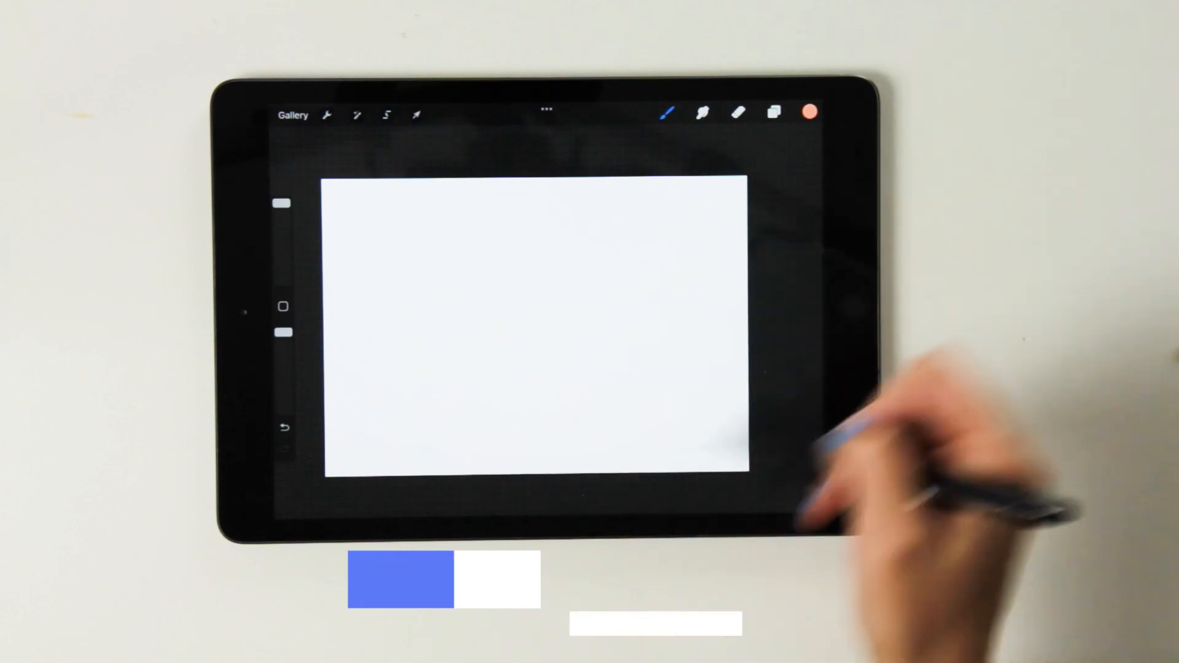
Insert a flower illustration from the photo library onto the canvas
left_click(325, 115)
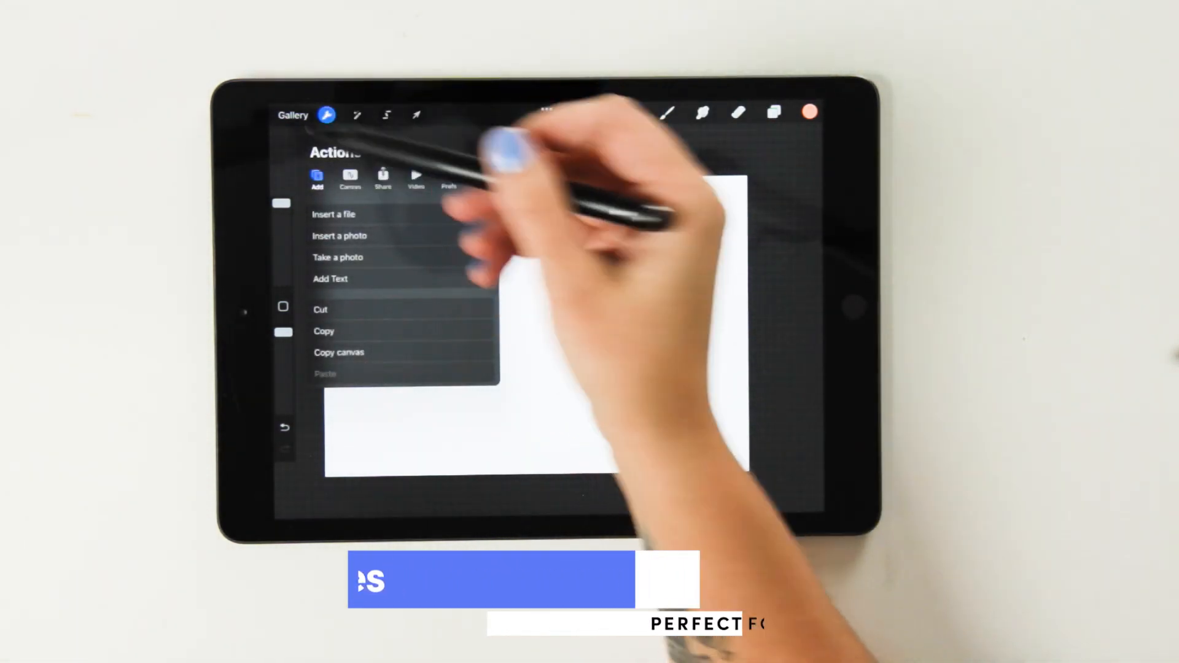
left_click(339, 236)
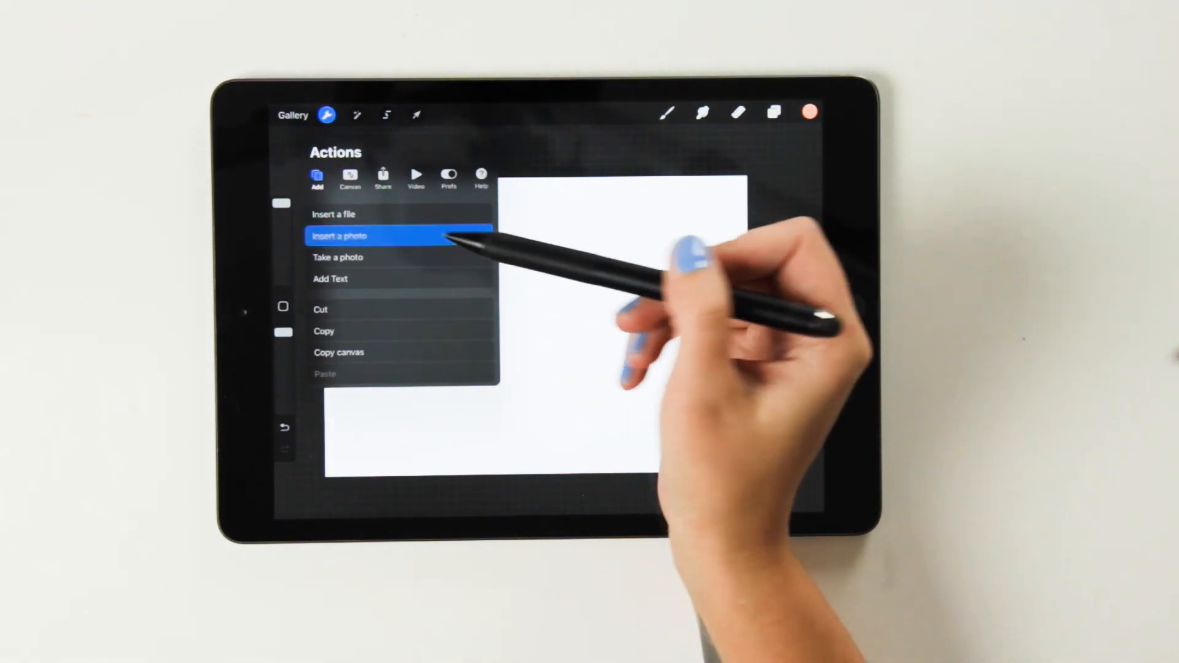
left_click(360, 236)
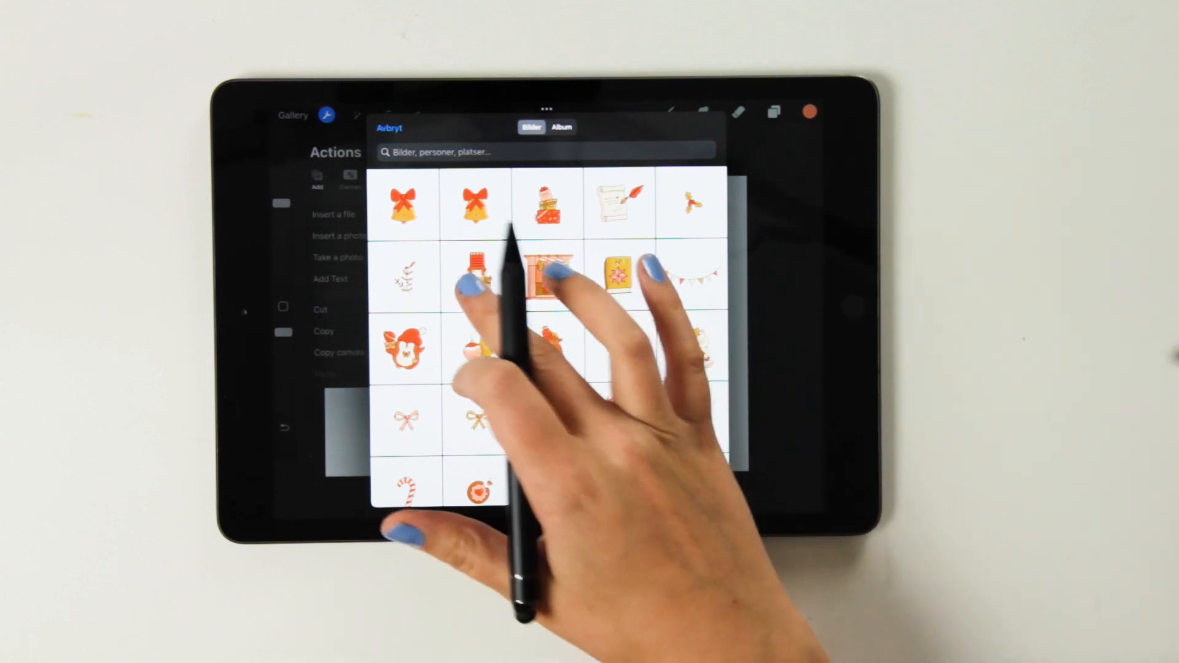
left_click(546, 279)
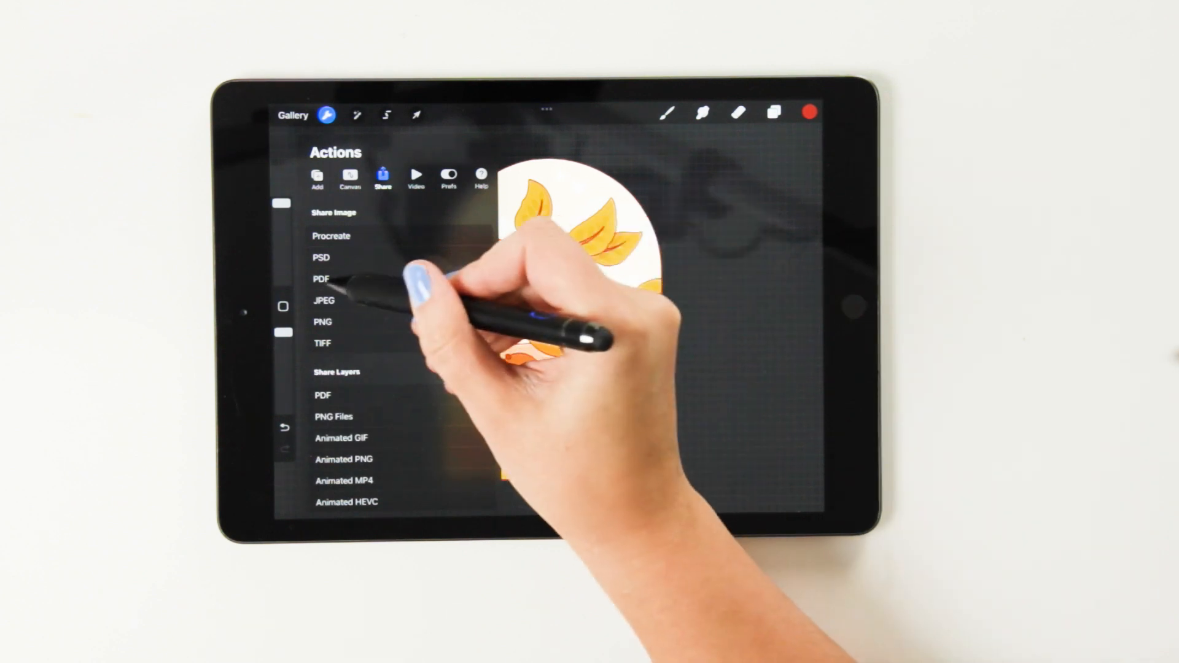
Export the artwork as a PDF at Best quality
left_click(321, 279)
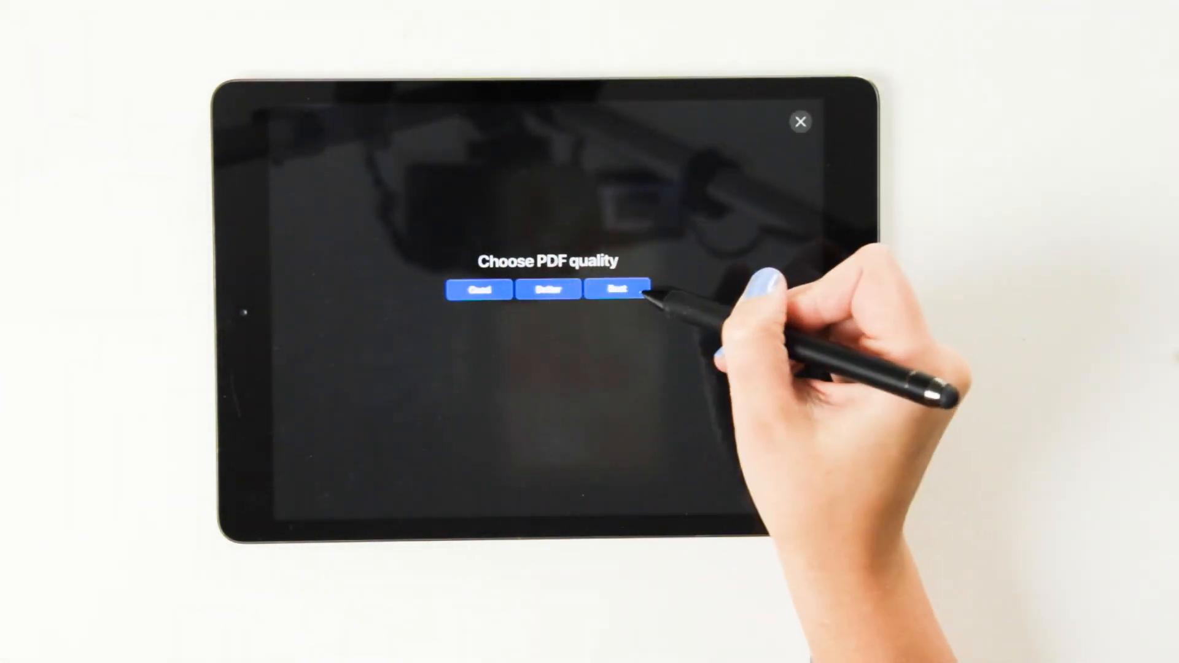
left_click(616, 290)
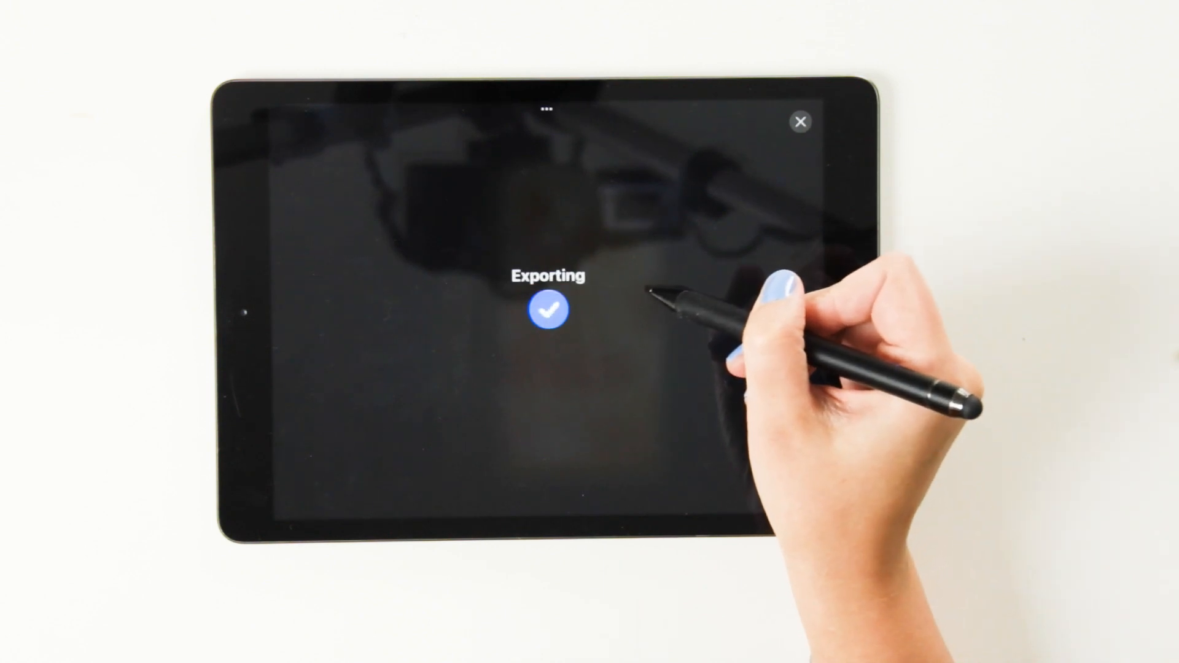